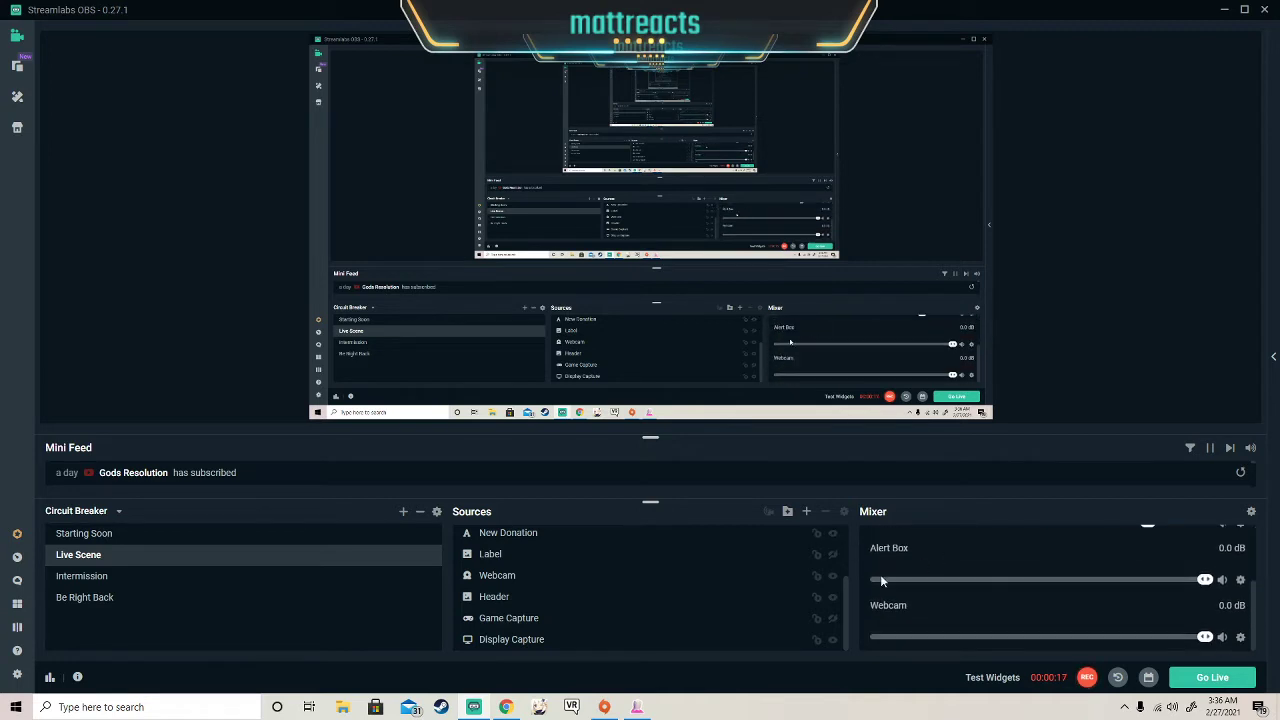
mouse_move(908, 606)
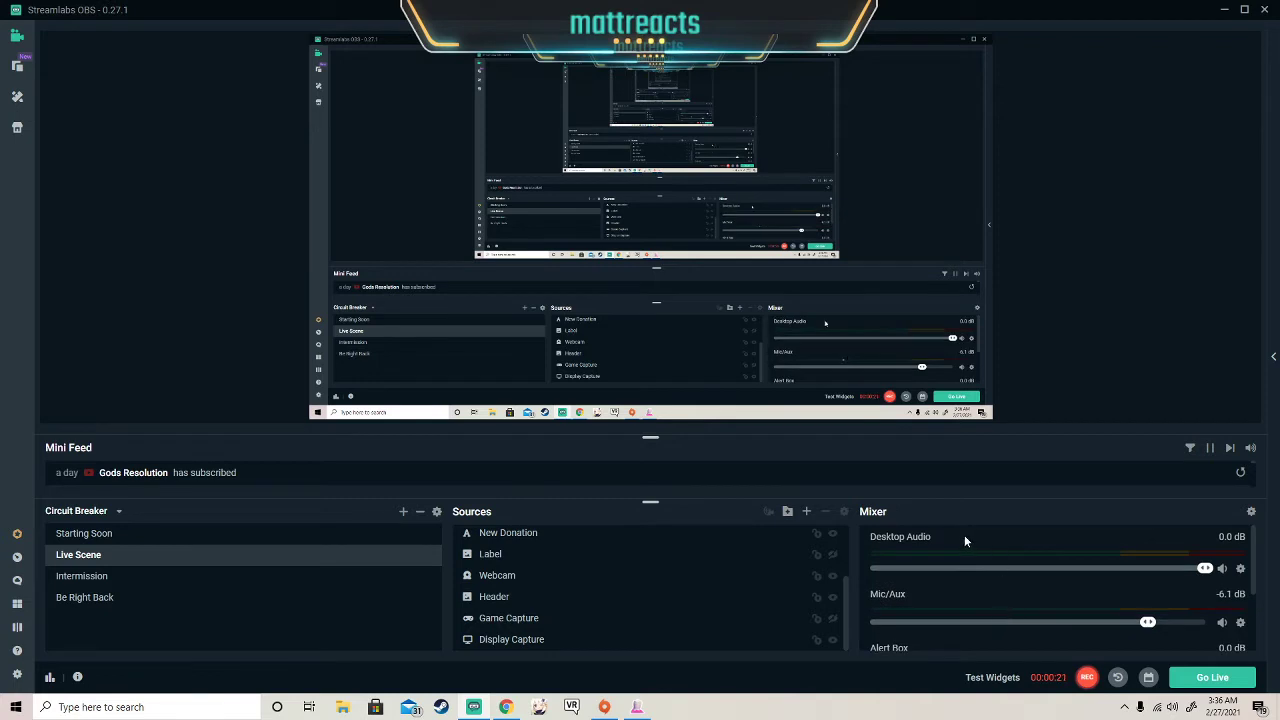
Step: Scroll the Mixer until the Desktop Audio and Mic/Aux sources are visible
scroll(down, 3)
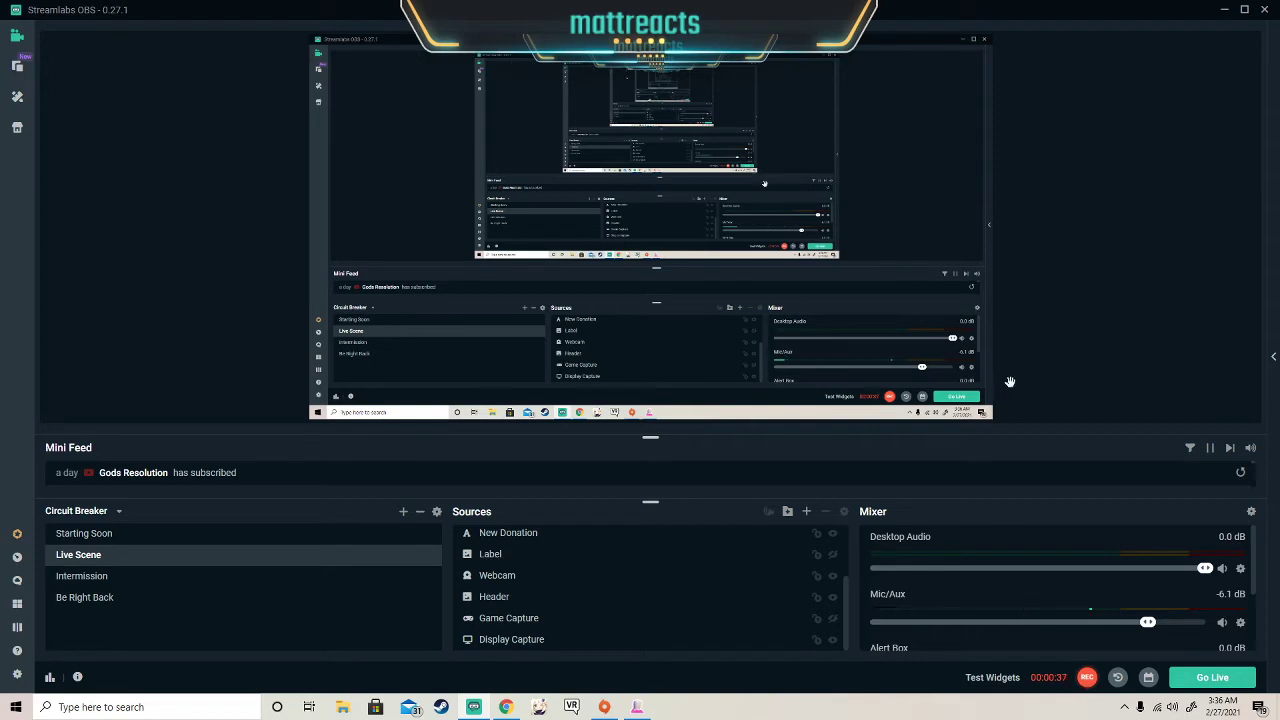
mouse_move(114, 30)
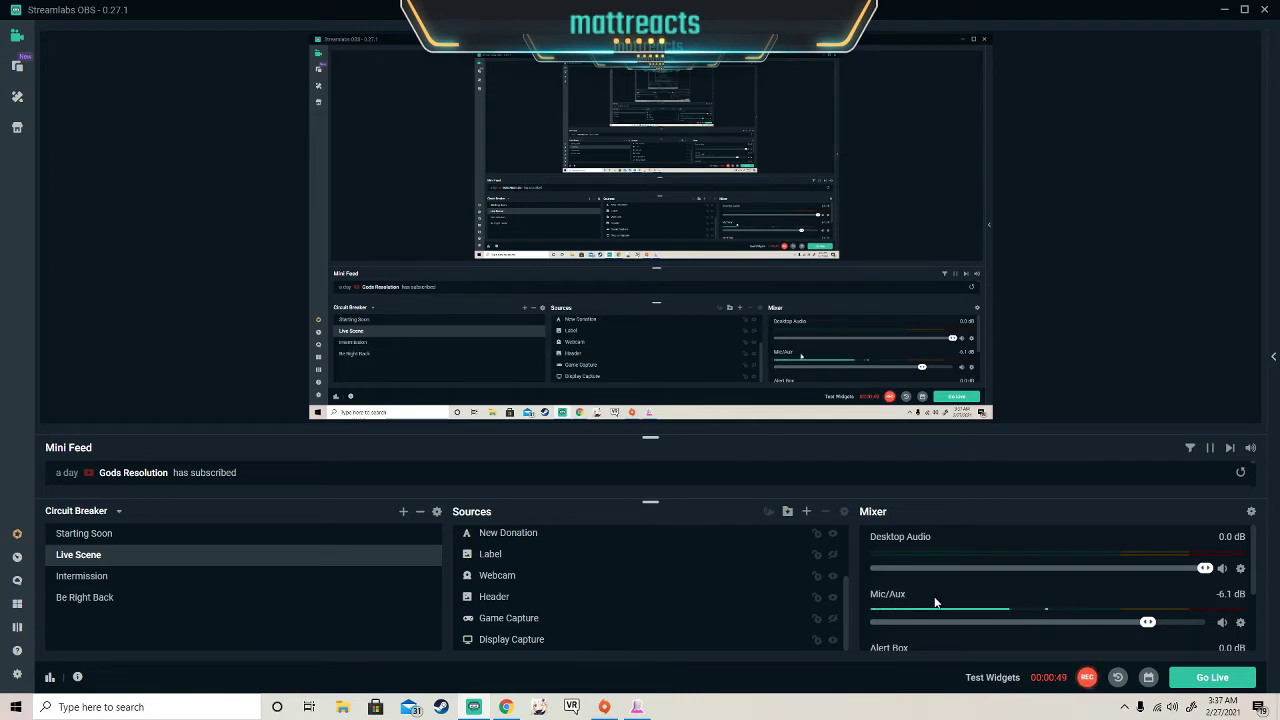
Step: Open the Mic/Aux Filters window showing its Speex Noise Suppression filter at -30
right_click(1243, 623)
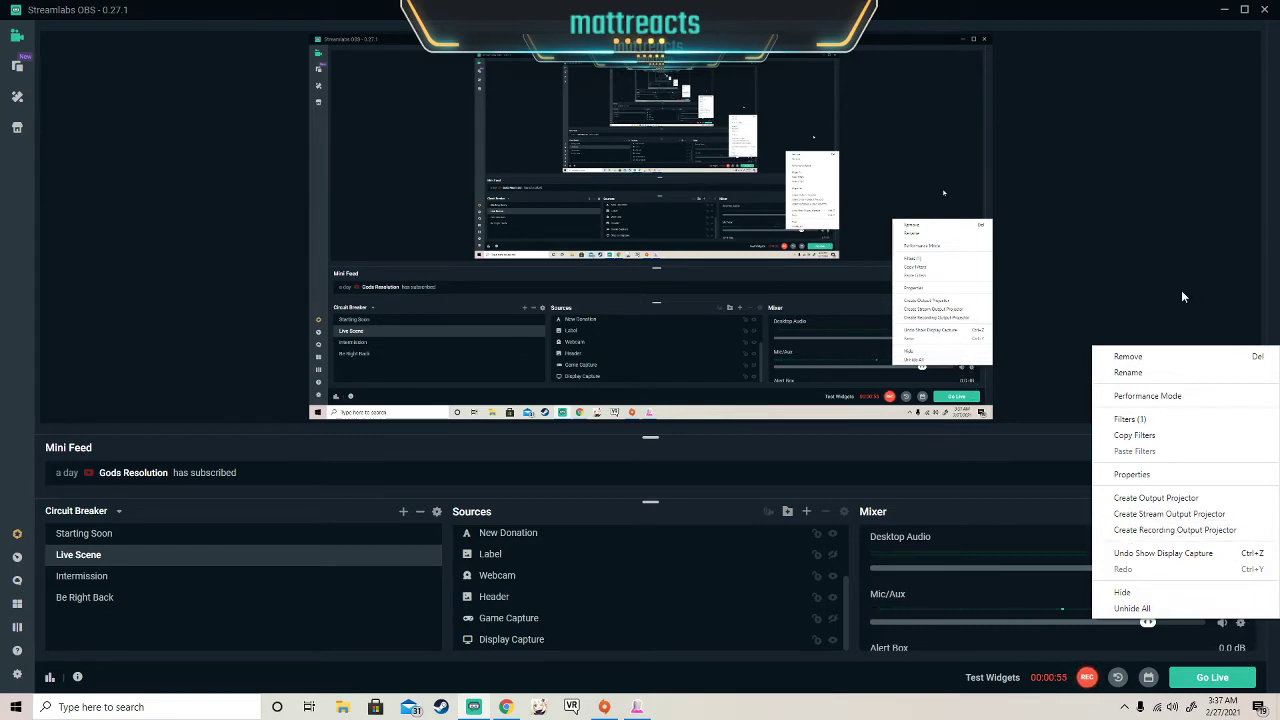
mouse_move(1162, 420)
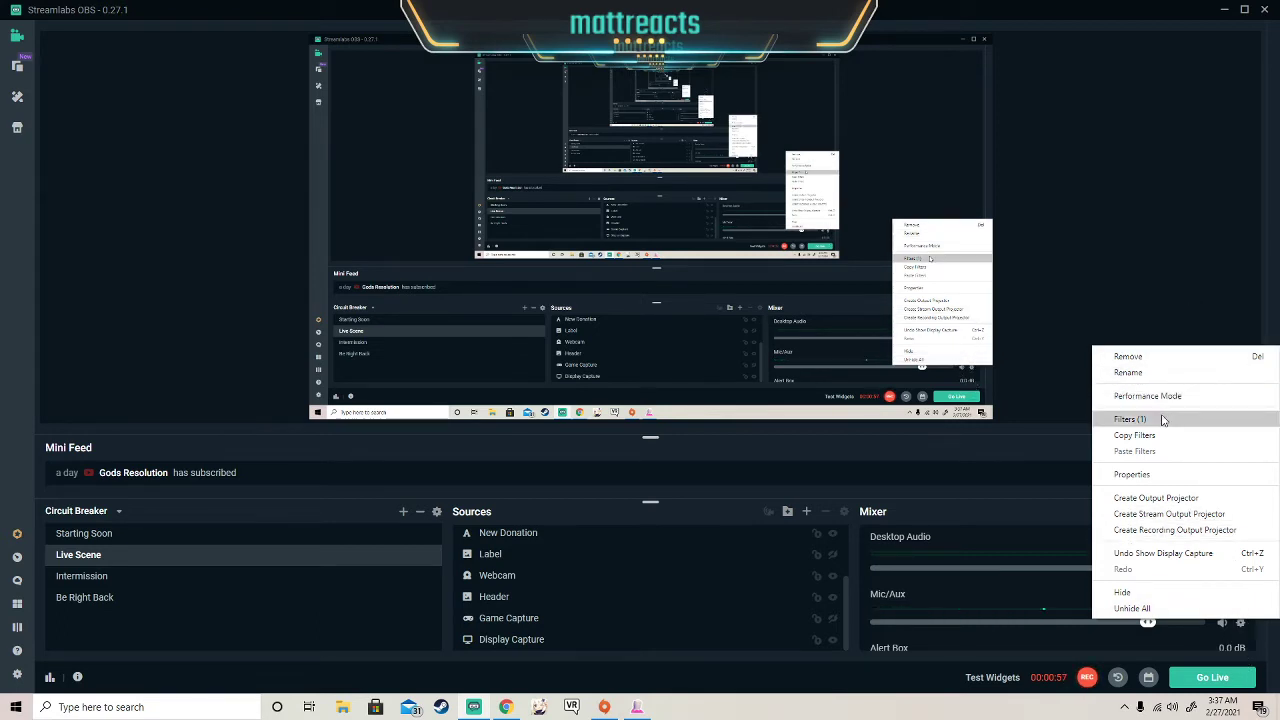
click(1130, 419)
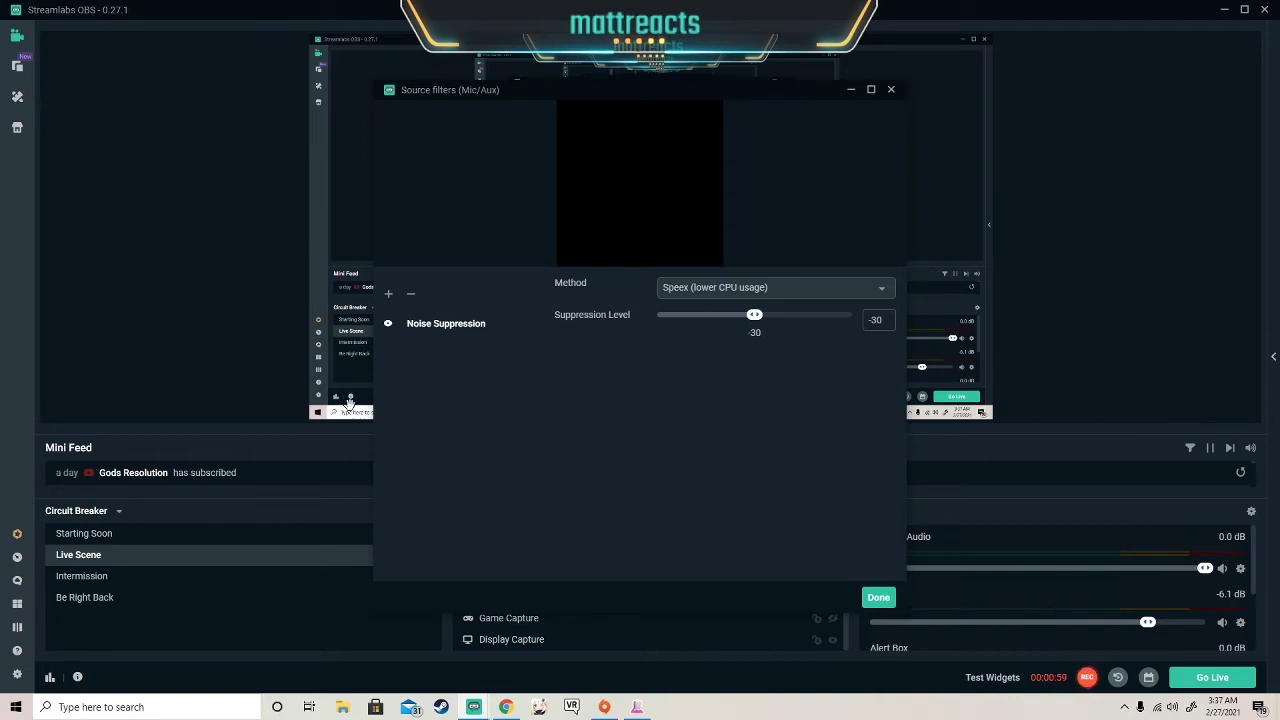
mouse_move(477, 343)
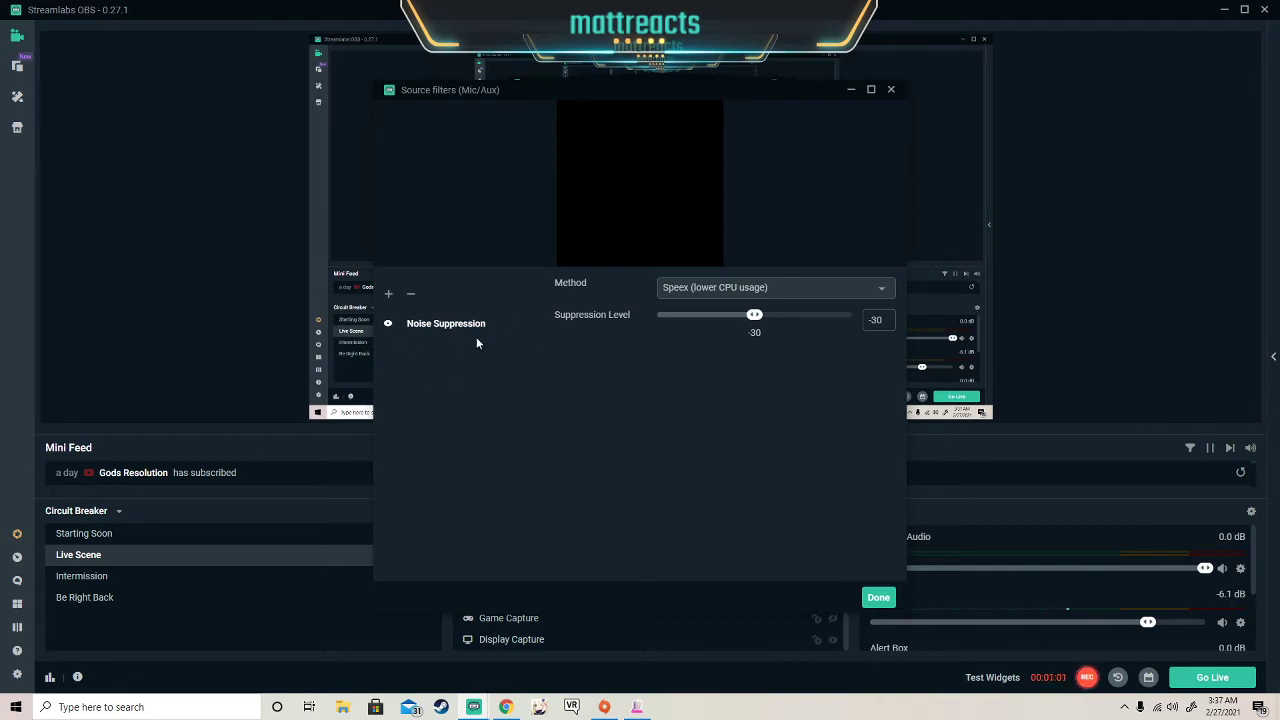
mouse_move(406, 307)
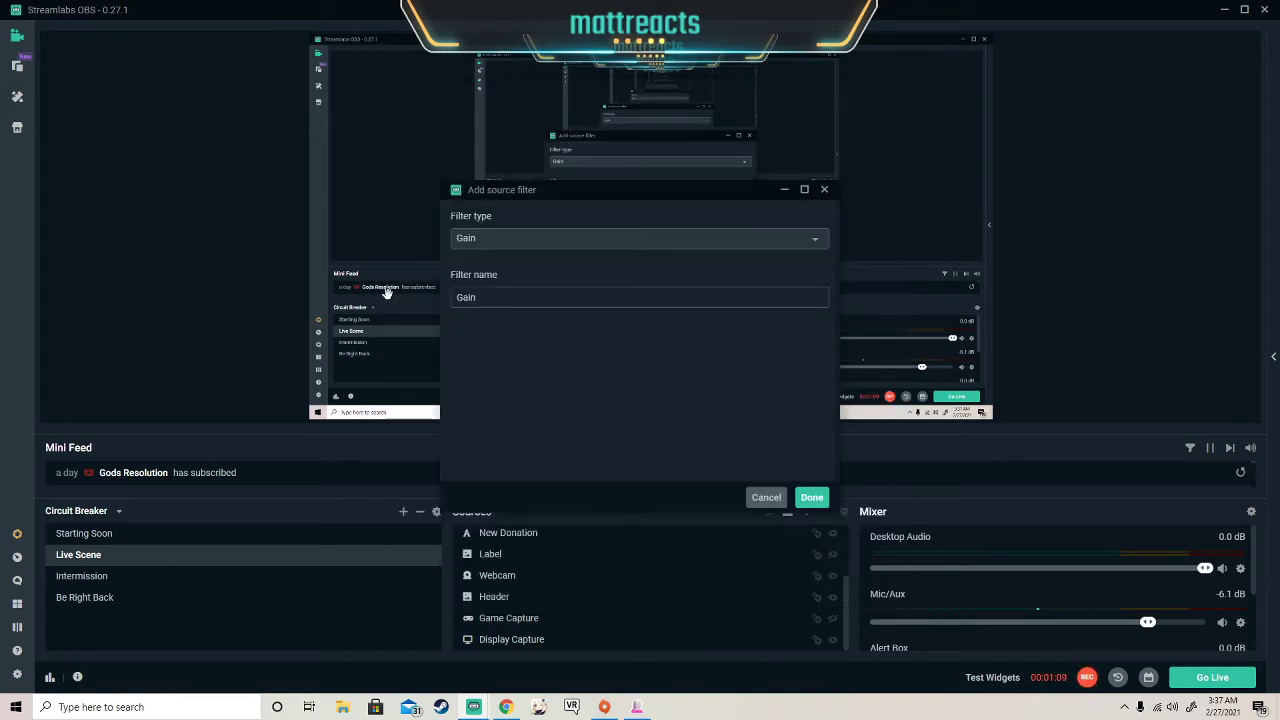
mouse_move(600, 247)
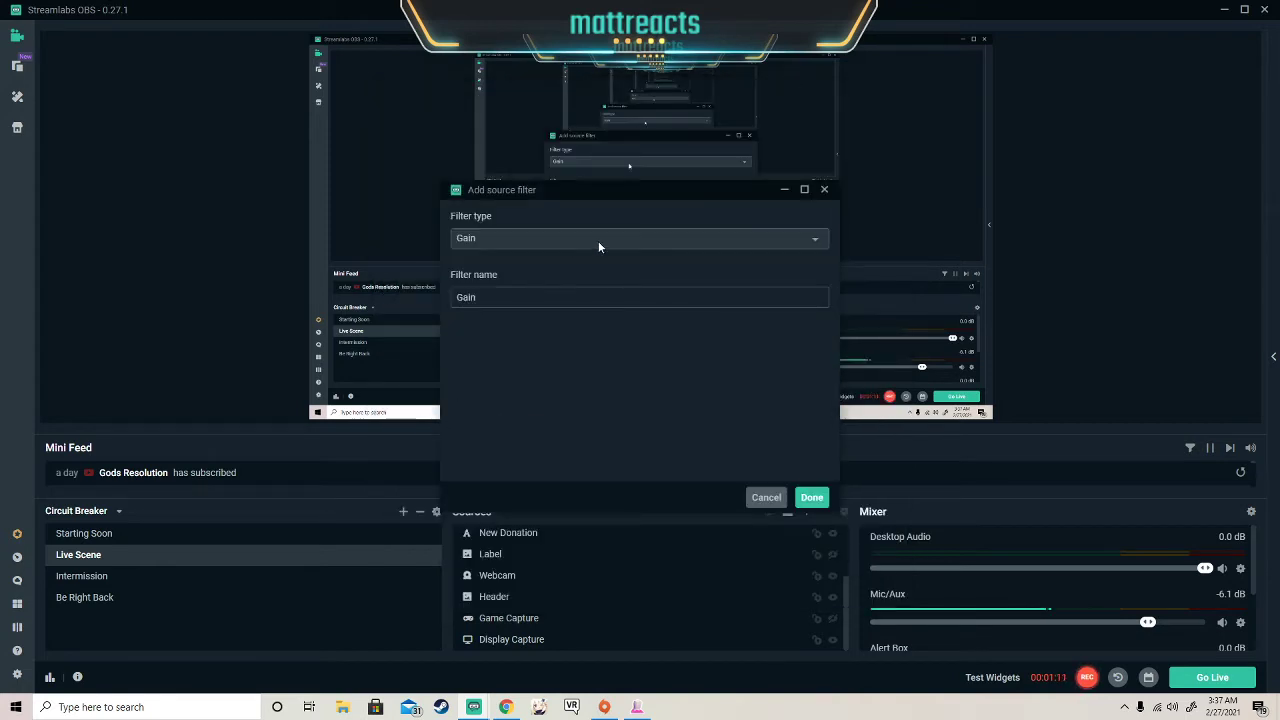
Step: Expand the Filter type list in the Add source filter dialog
click(639, 238)
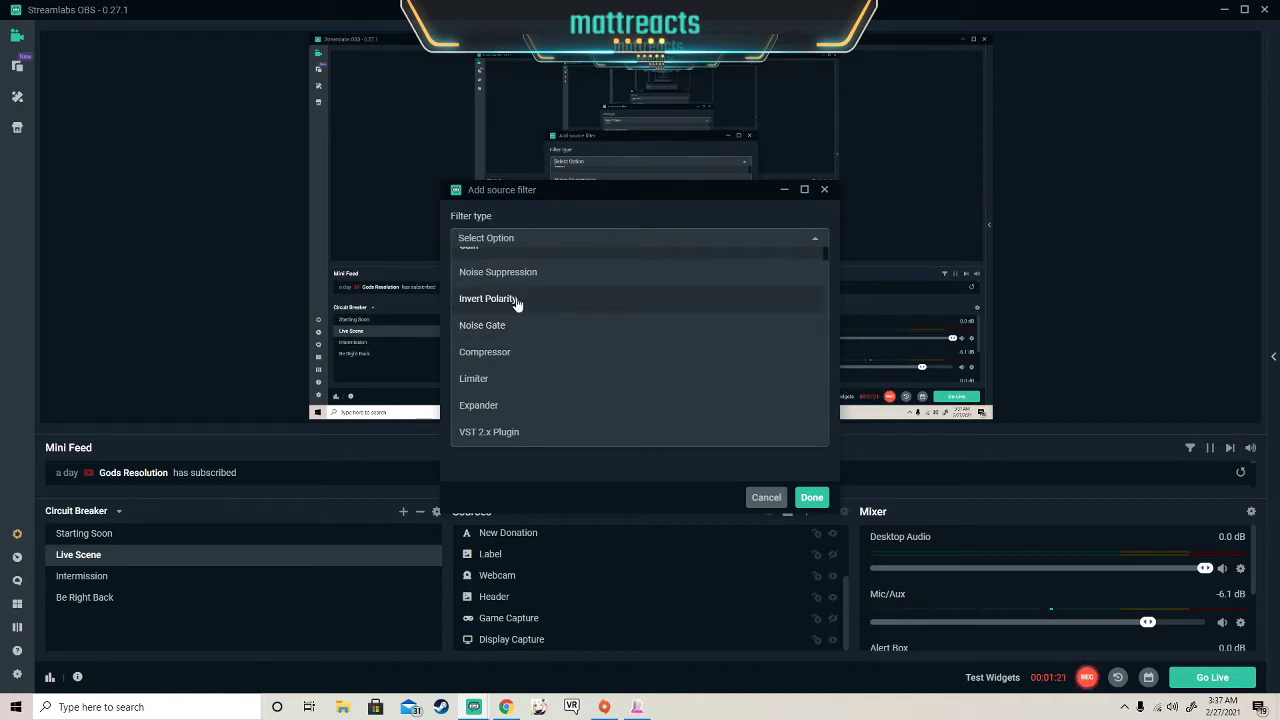
mouse_move(500, 378)
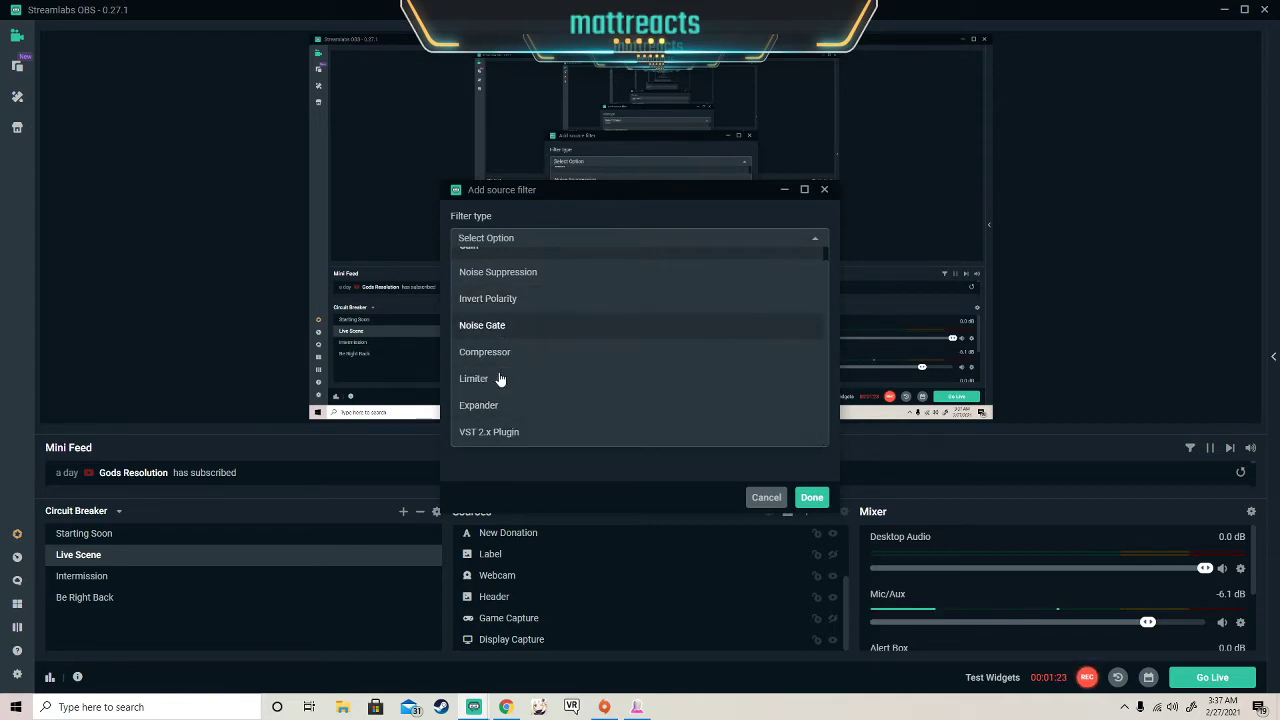
mouse_move(478, 405)
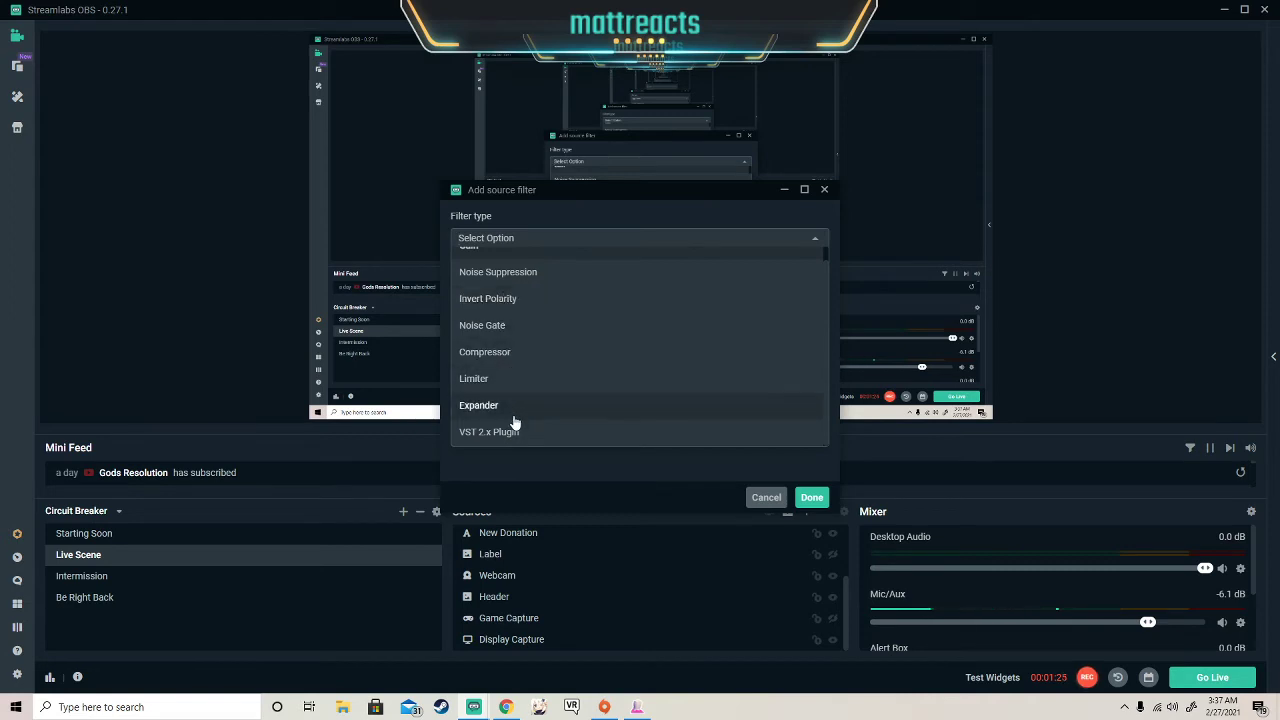
mouse_move(498, 272)
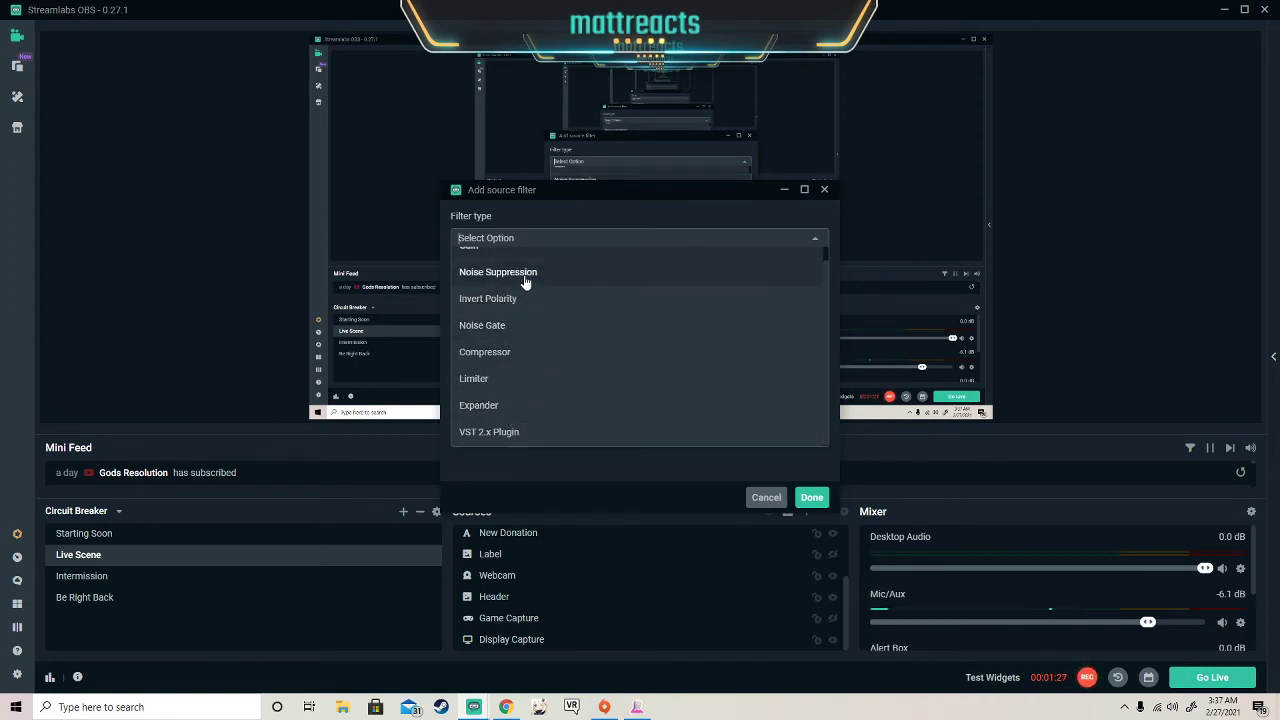
mouse_move(518, 325)
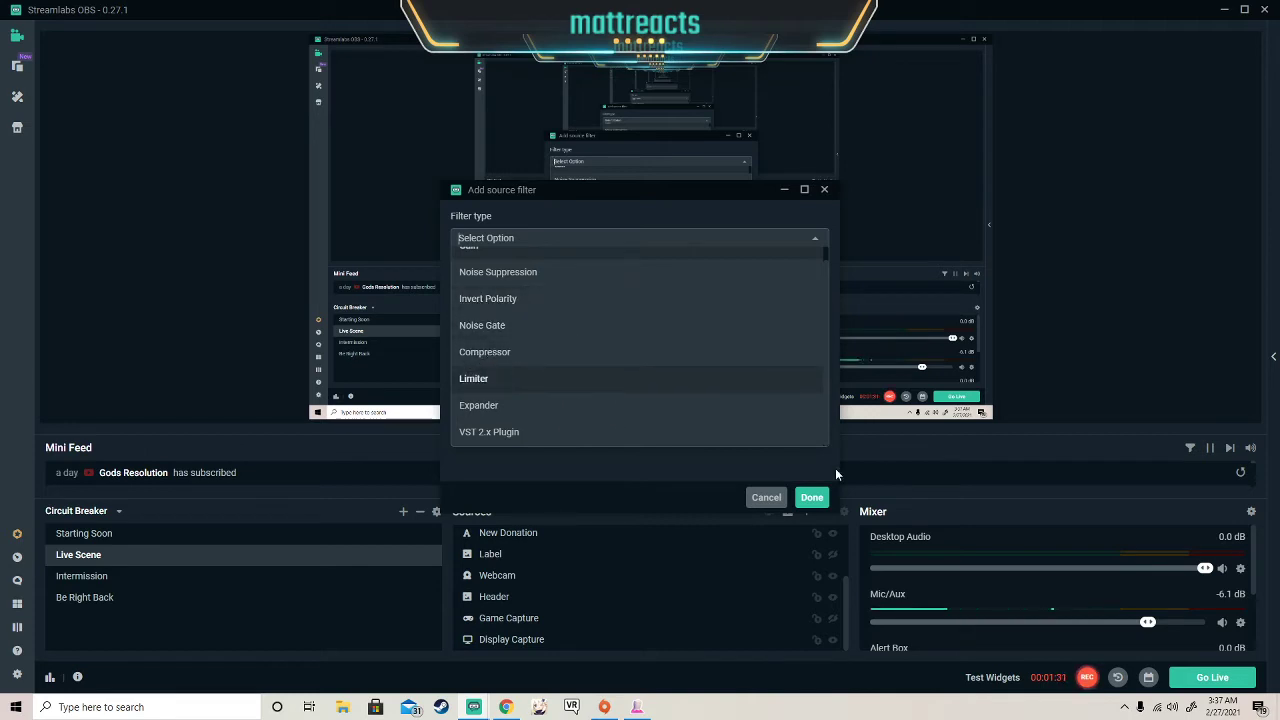
mouse_move(576, 325)
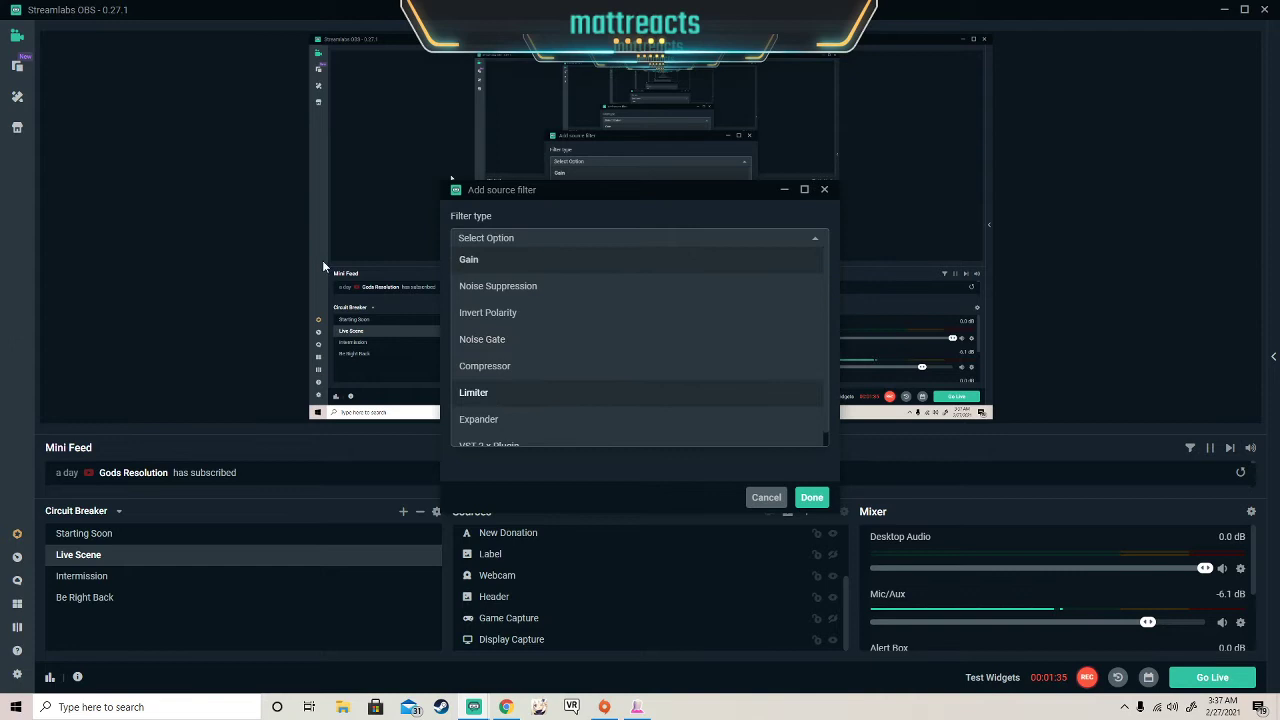
mouse_move(523, 318)
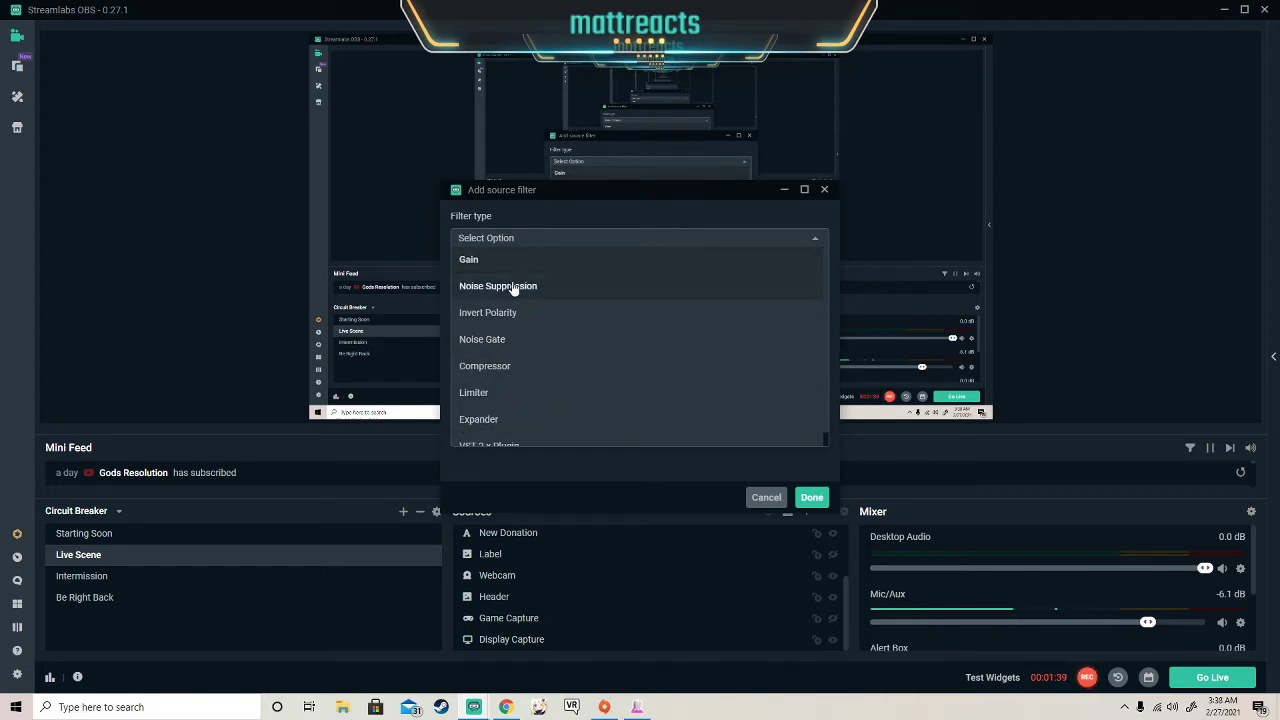
Step: Add a Noise Suppression filter named 'noise suppression' to Mic/Aux
click(498, 286)
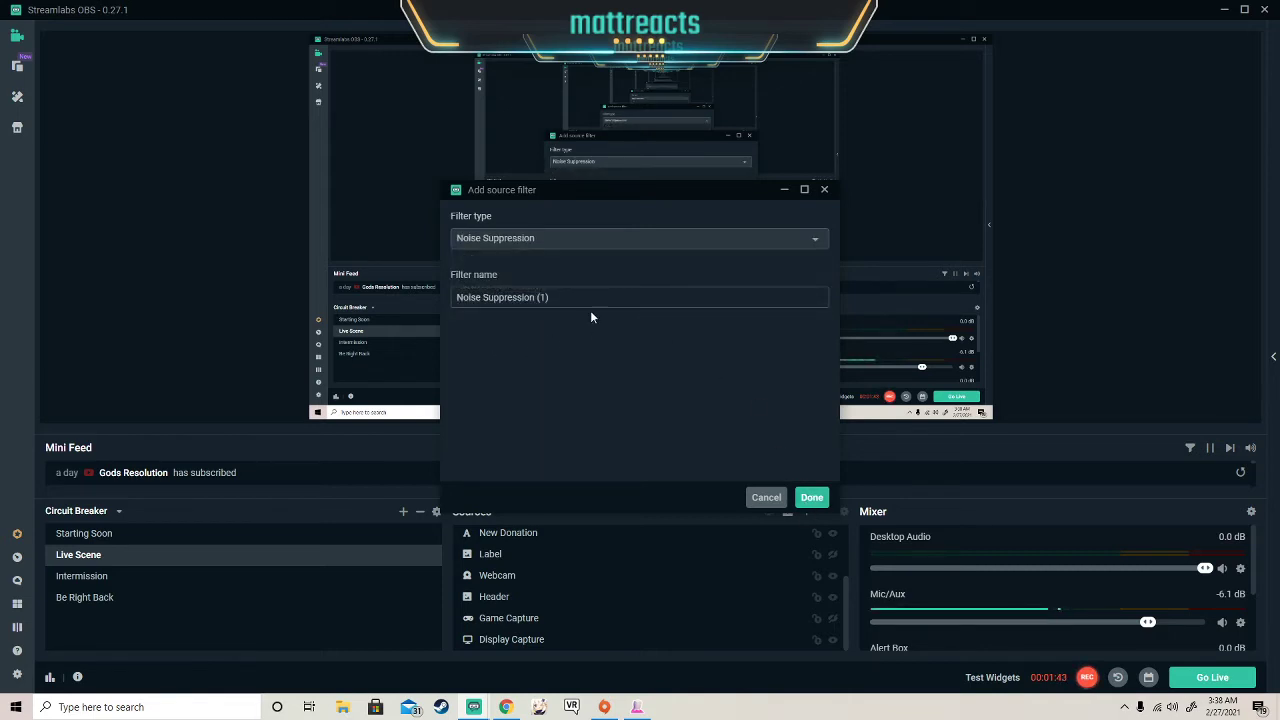
mouse_move(689, 411)
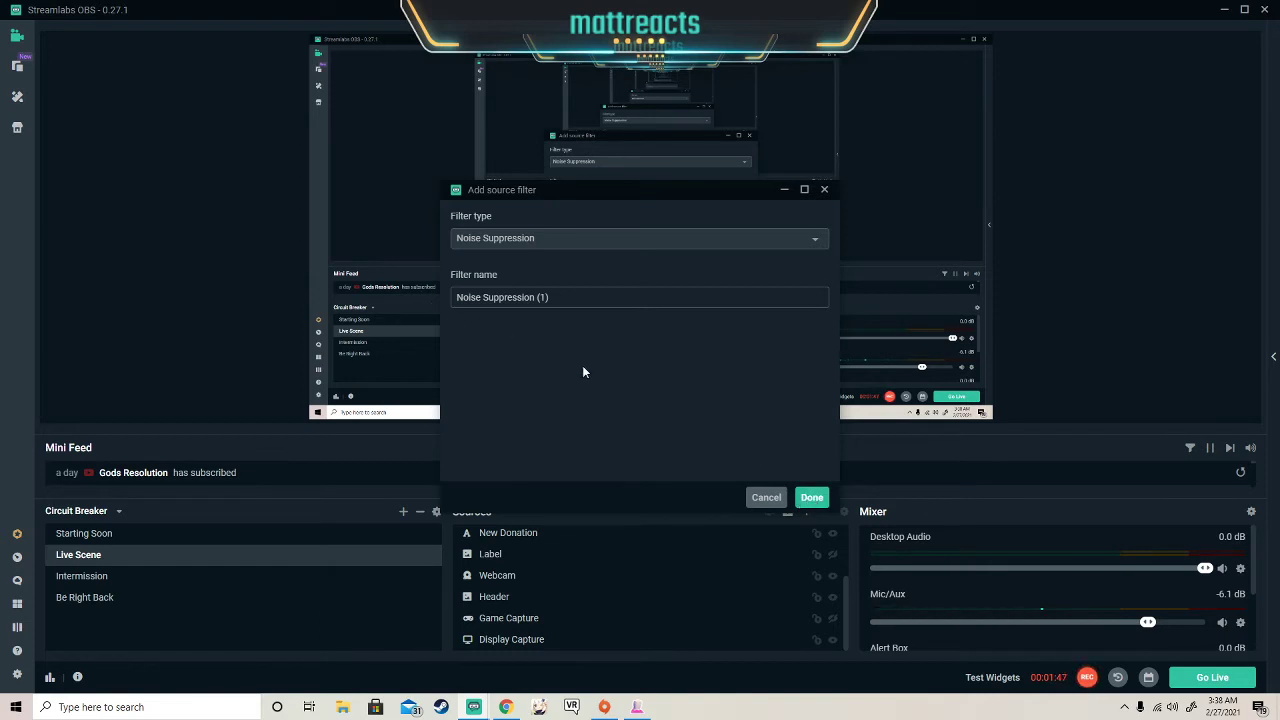
double_click(520, 297)
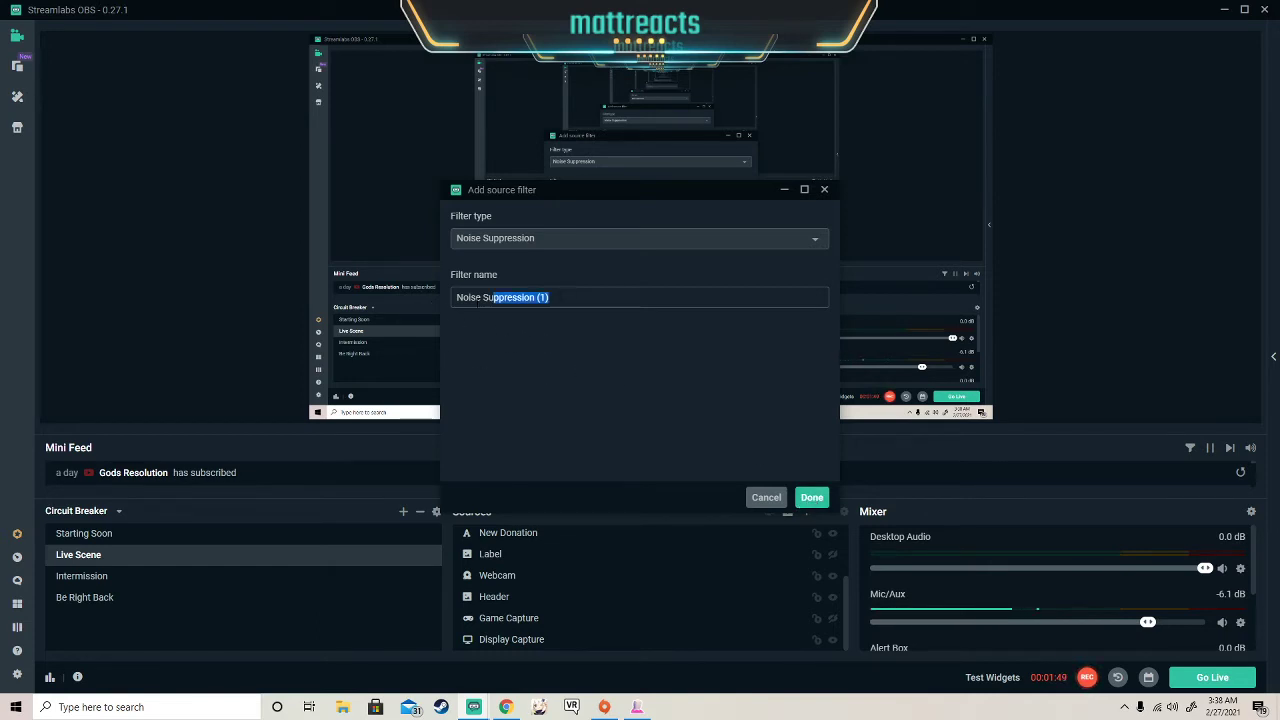
text(n)
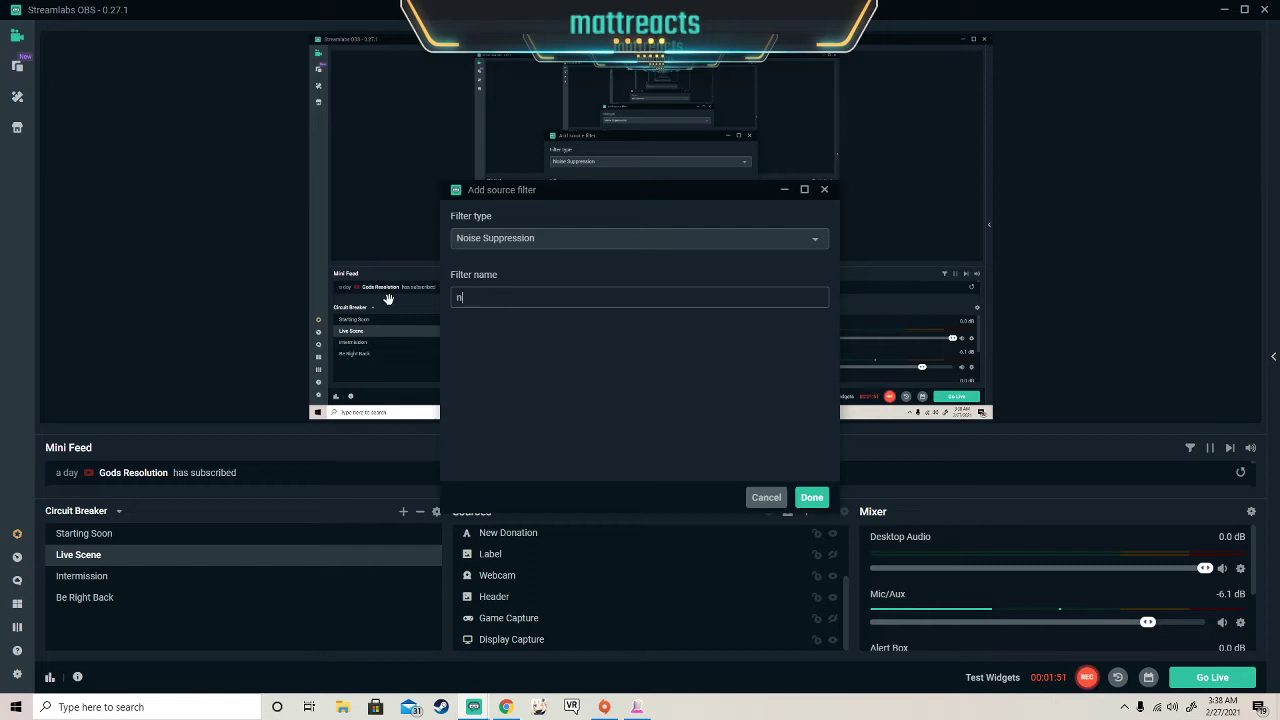
text(oice s)
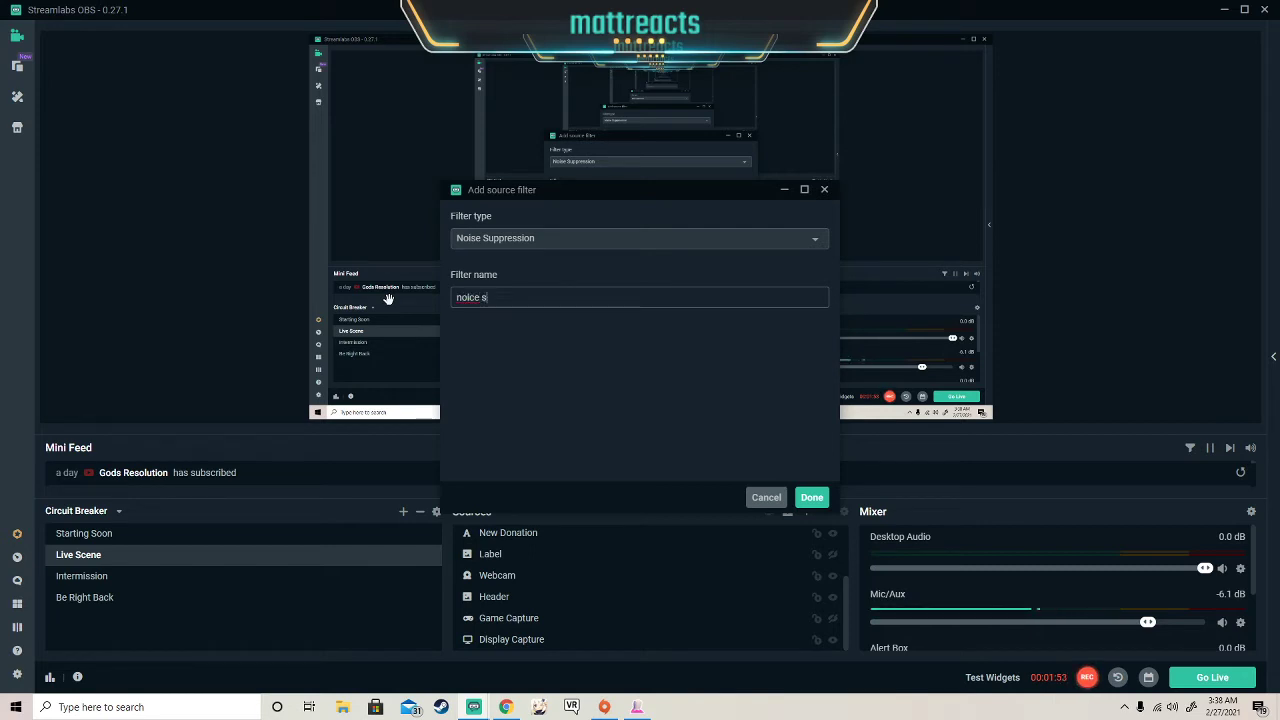
mouse_move(545, 329)
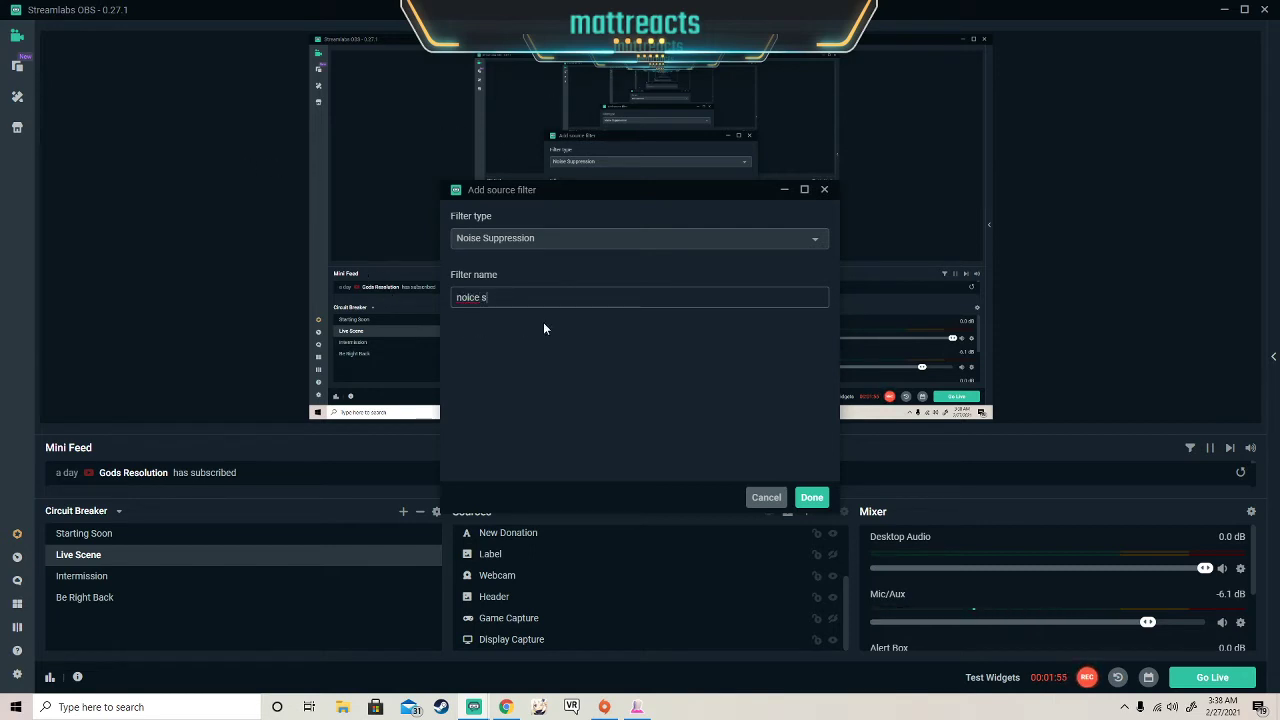
text(noise)
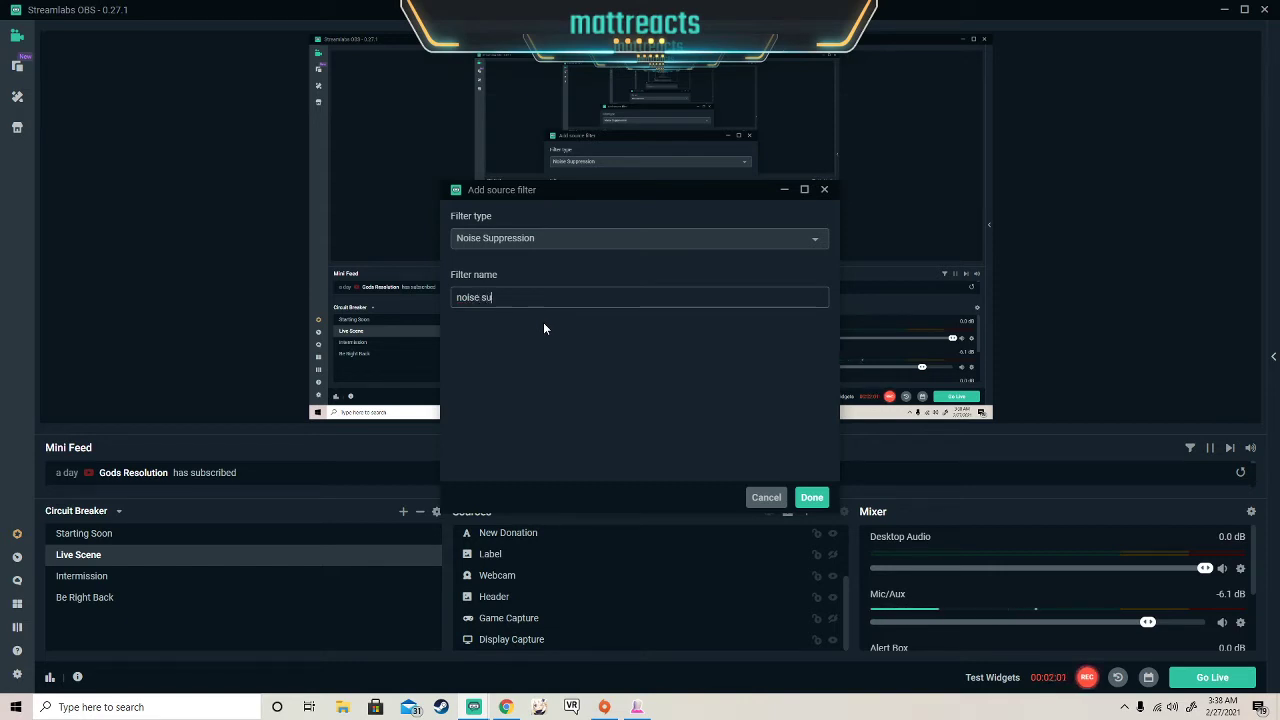
text(pp)
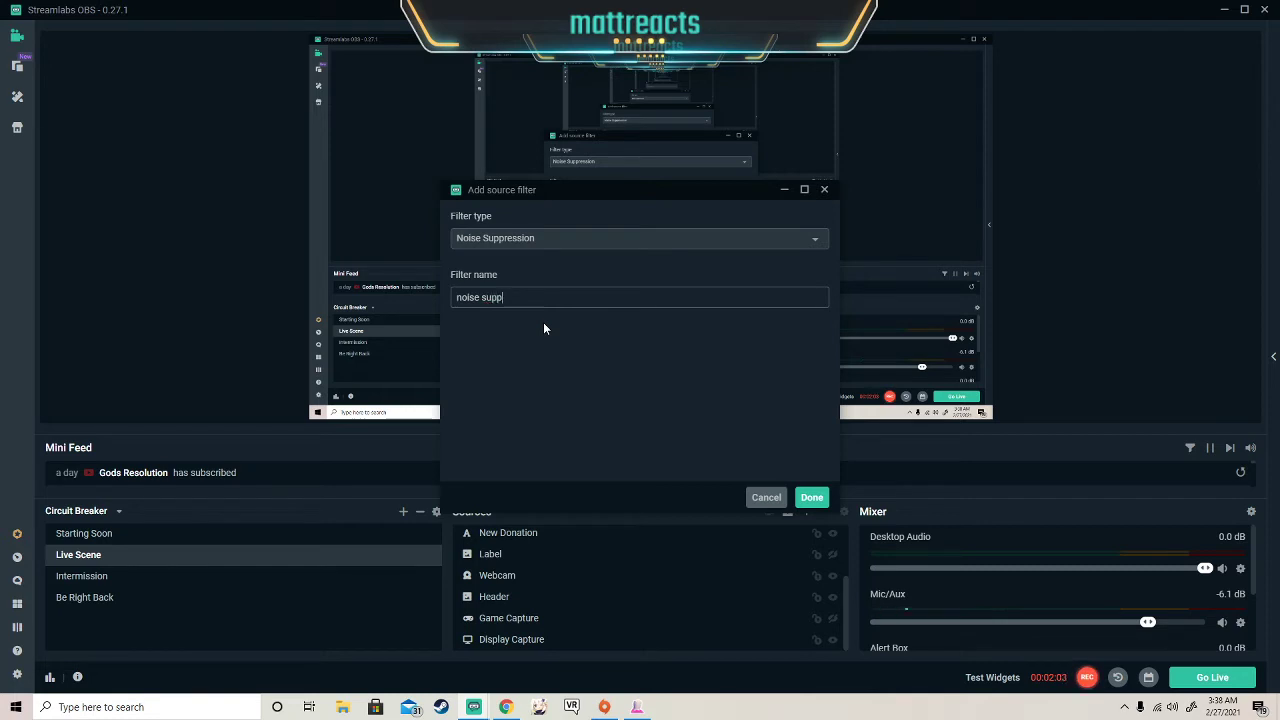
text(ression)
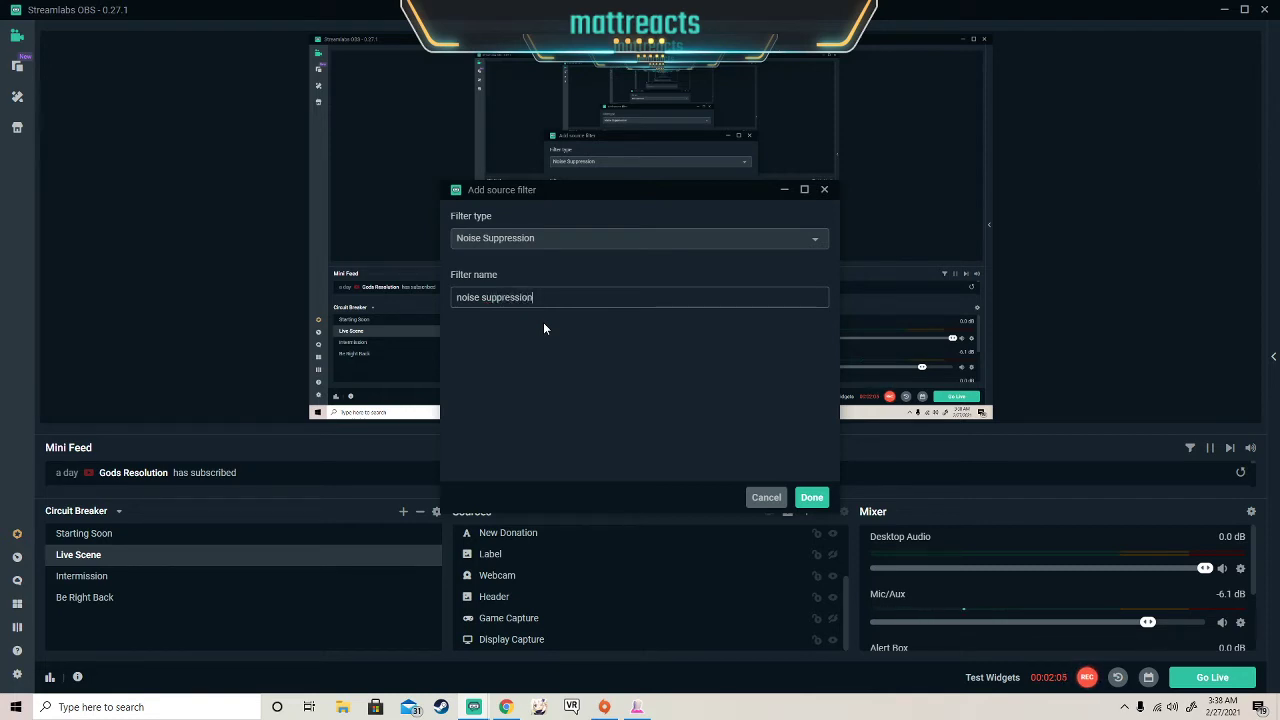
mouse_move(564, 345)
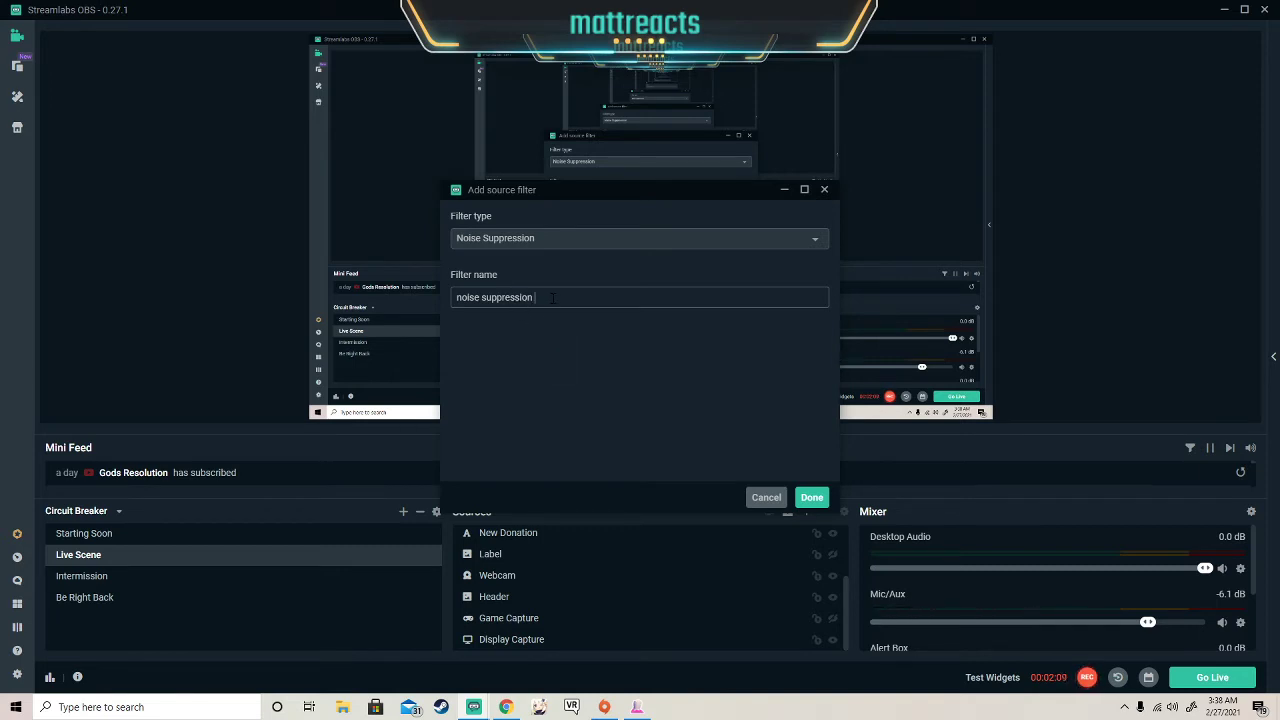
click(811, 497)
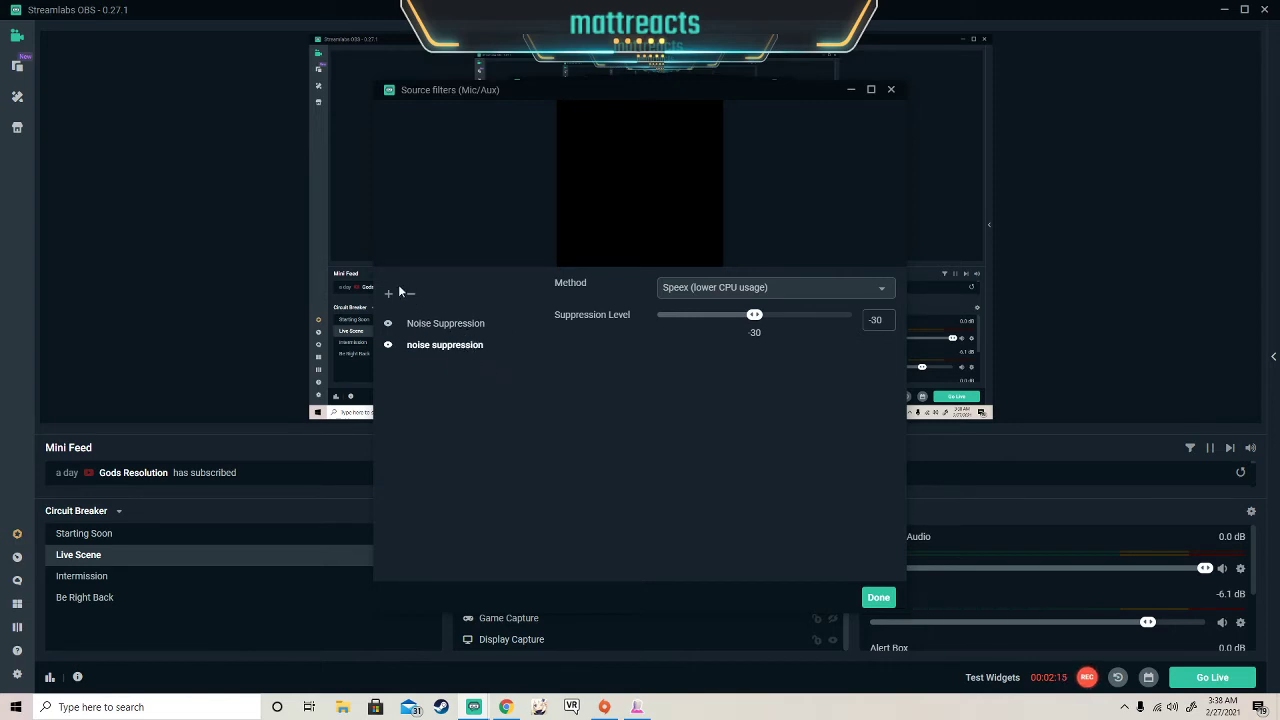
mouse_move(478, 362)
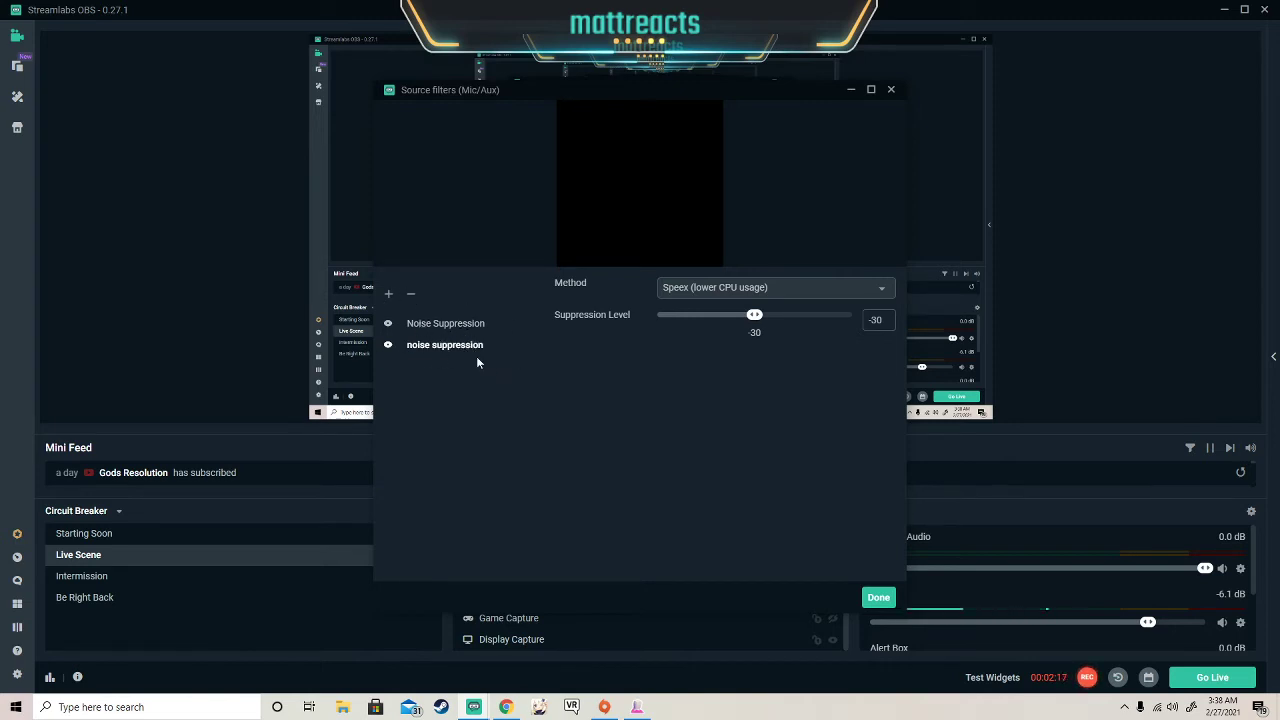
mouse_move(512, 342)
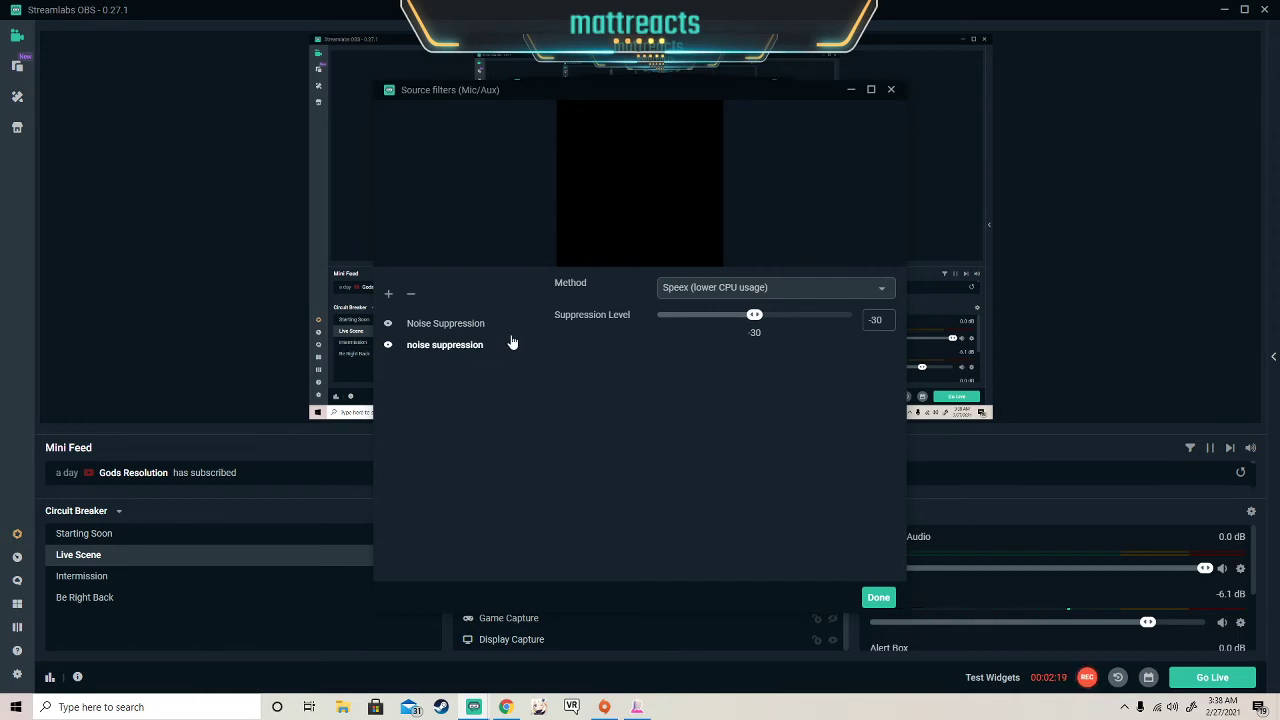
mouse_move(385, 311)
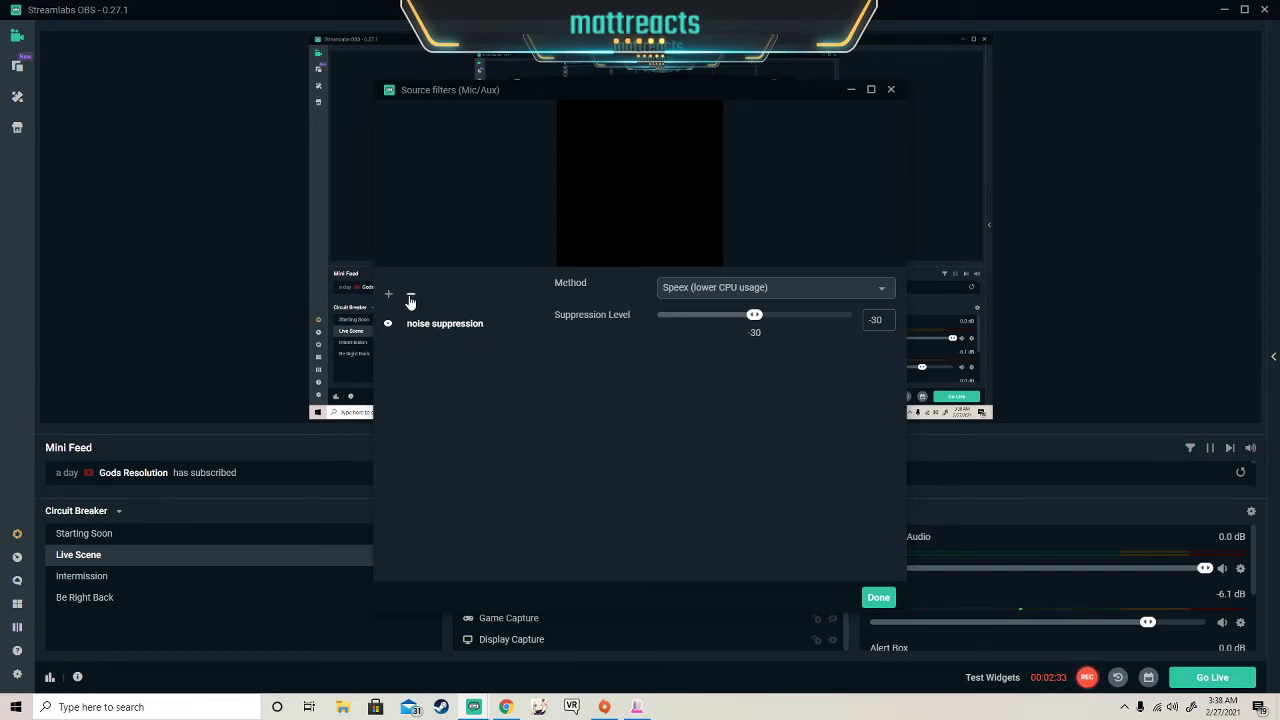
Step: Delete the last remaining Mic/Aux filter and close the empty filter window
click(410, 295)
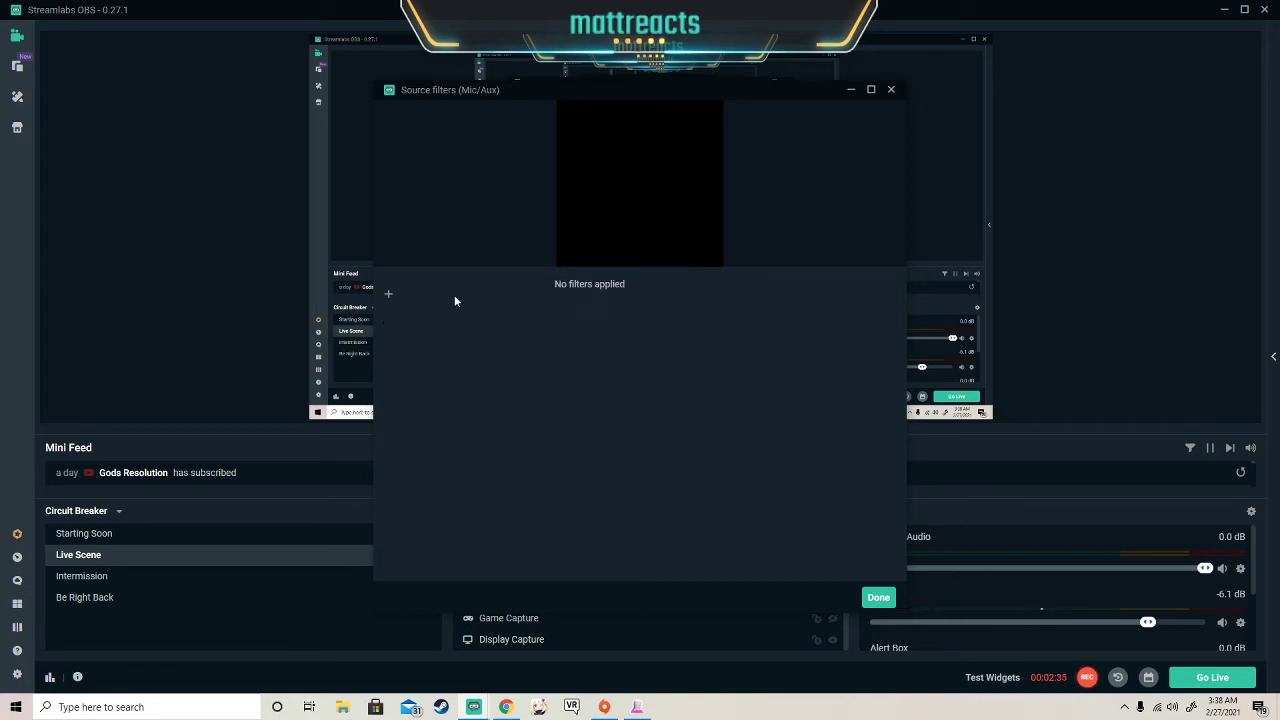
mouse_move(529, 333)
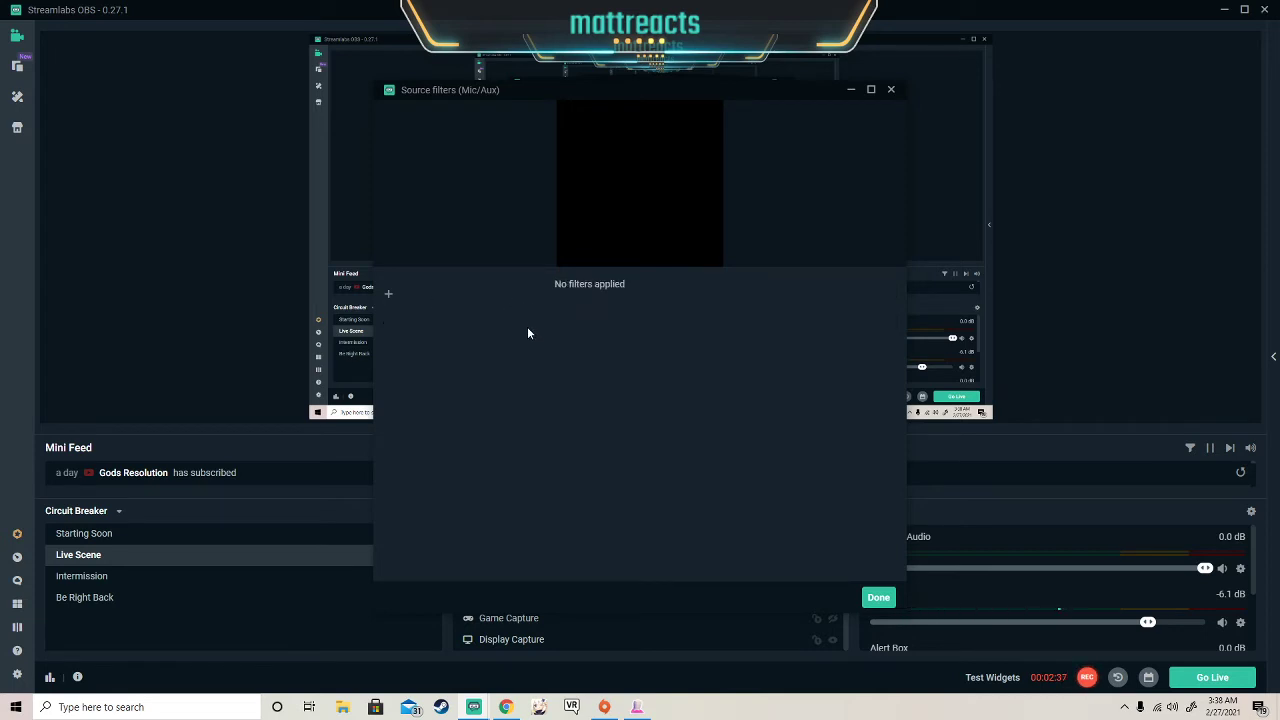
click(877, 597)
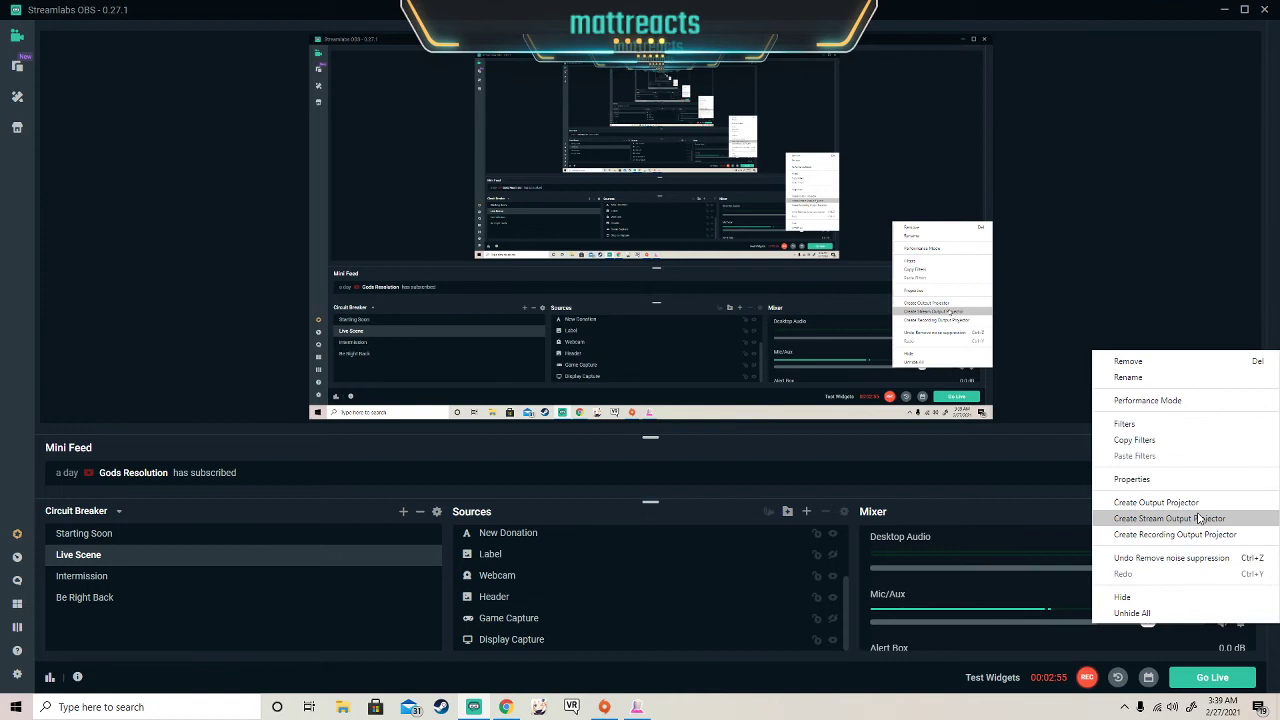
Step: Add one Noise Suppression filter (Speex, -30) to Mic/Aux and close the filter window
click(1124, 424)
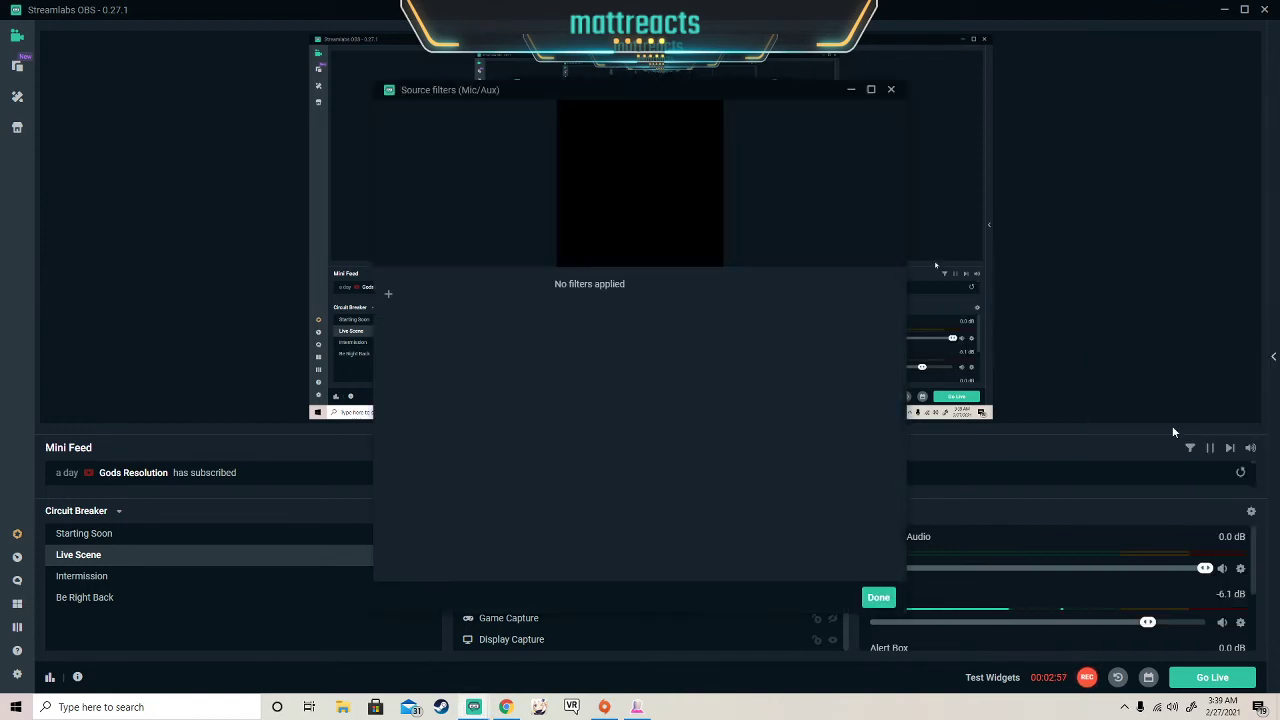
click(388, 294)
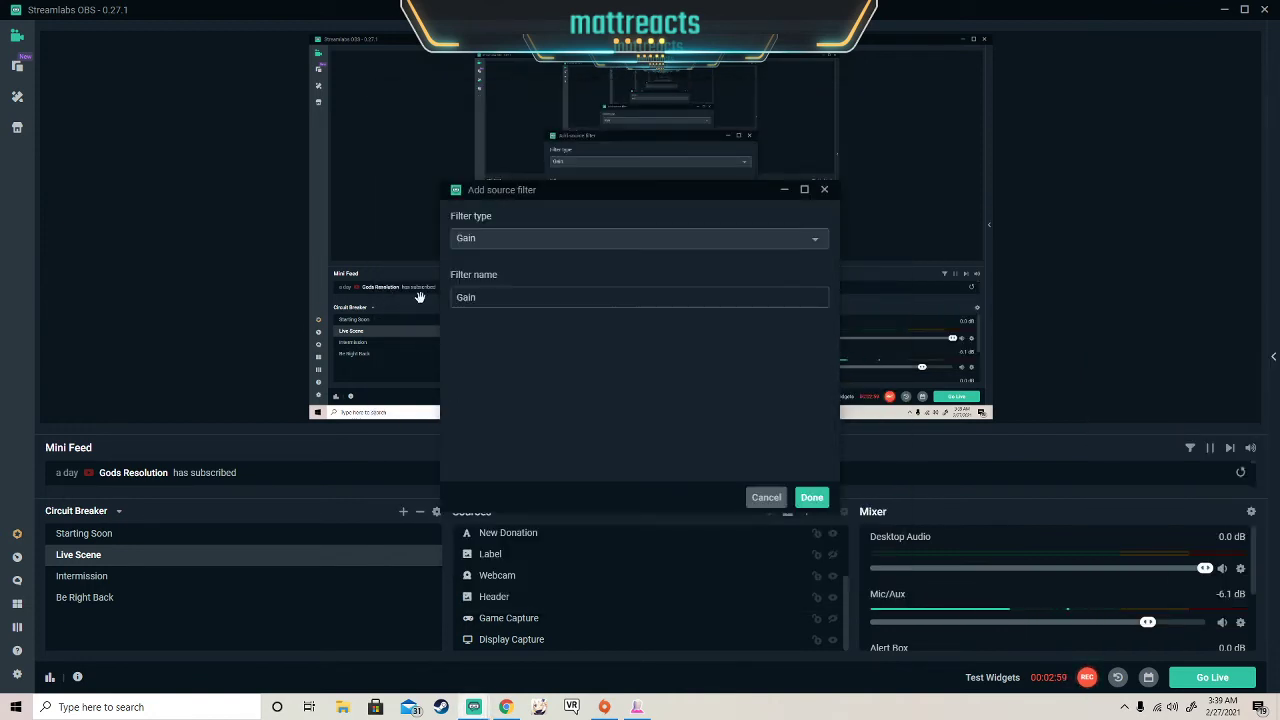
click(637, 238)
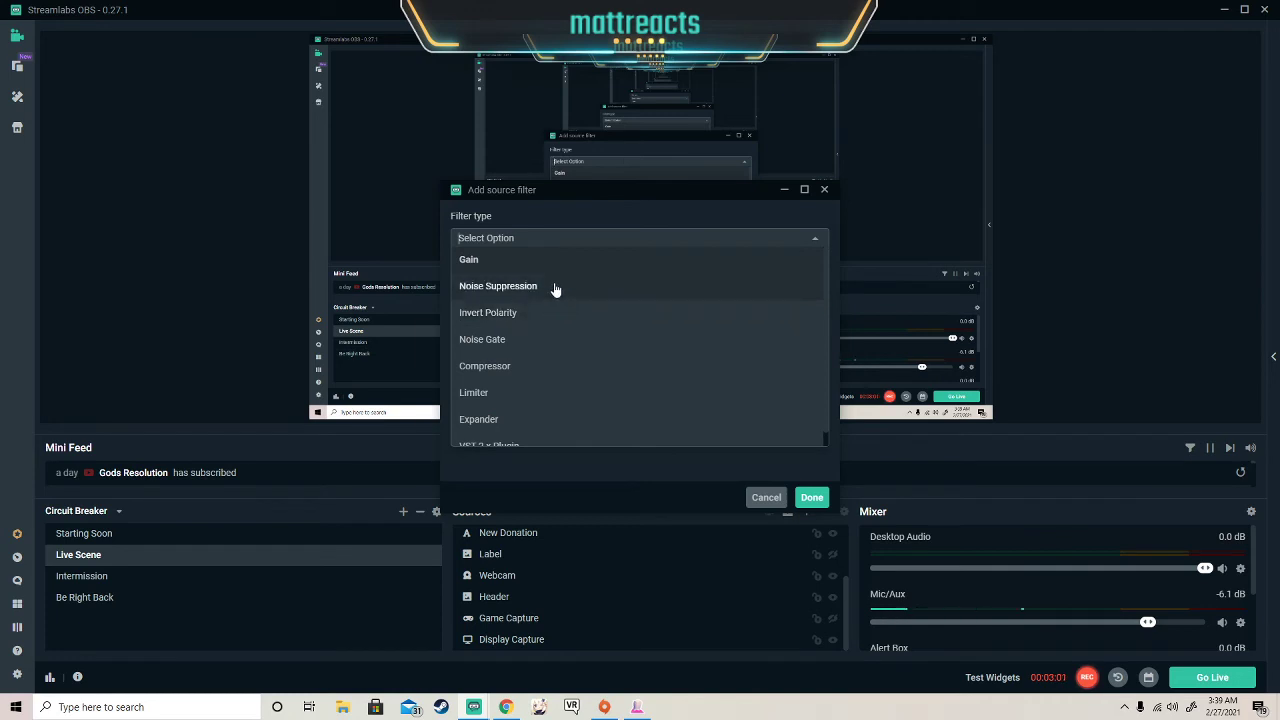
click(498, 286)
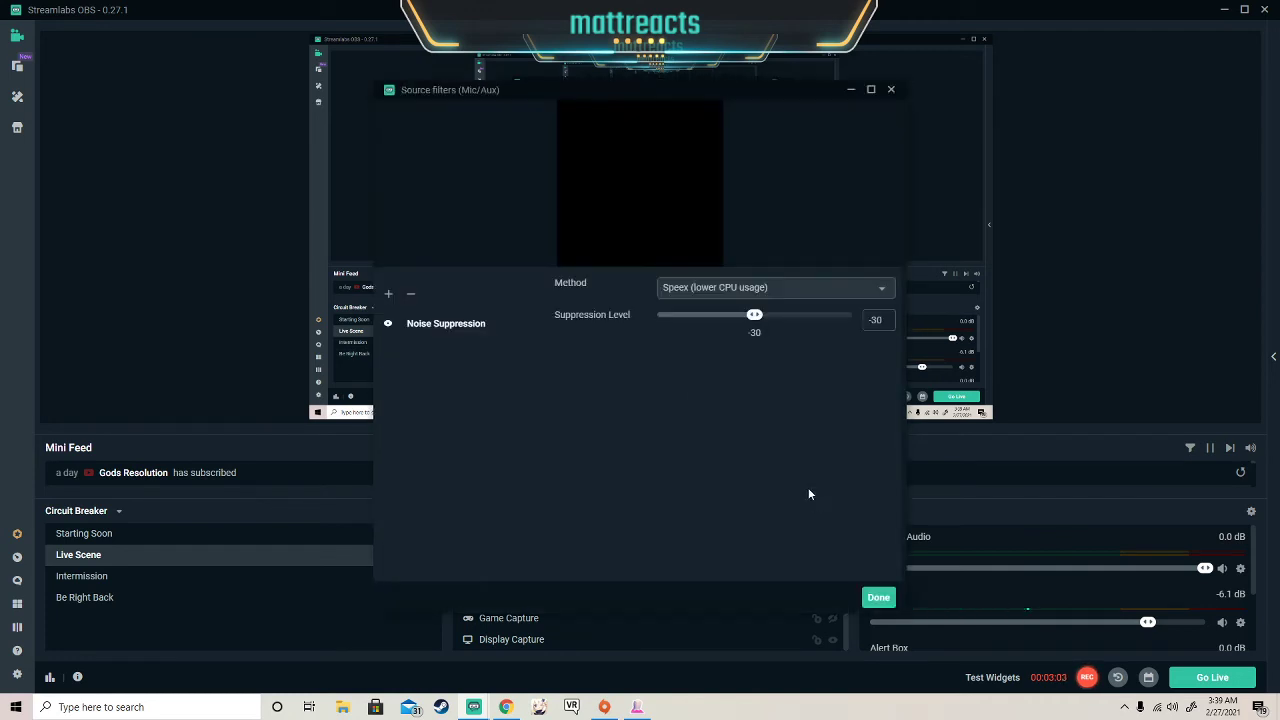
mouse_move(627, 316)
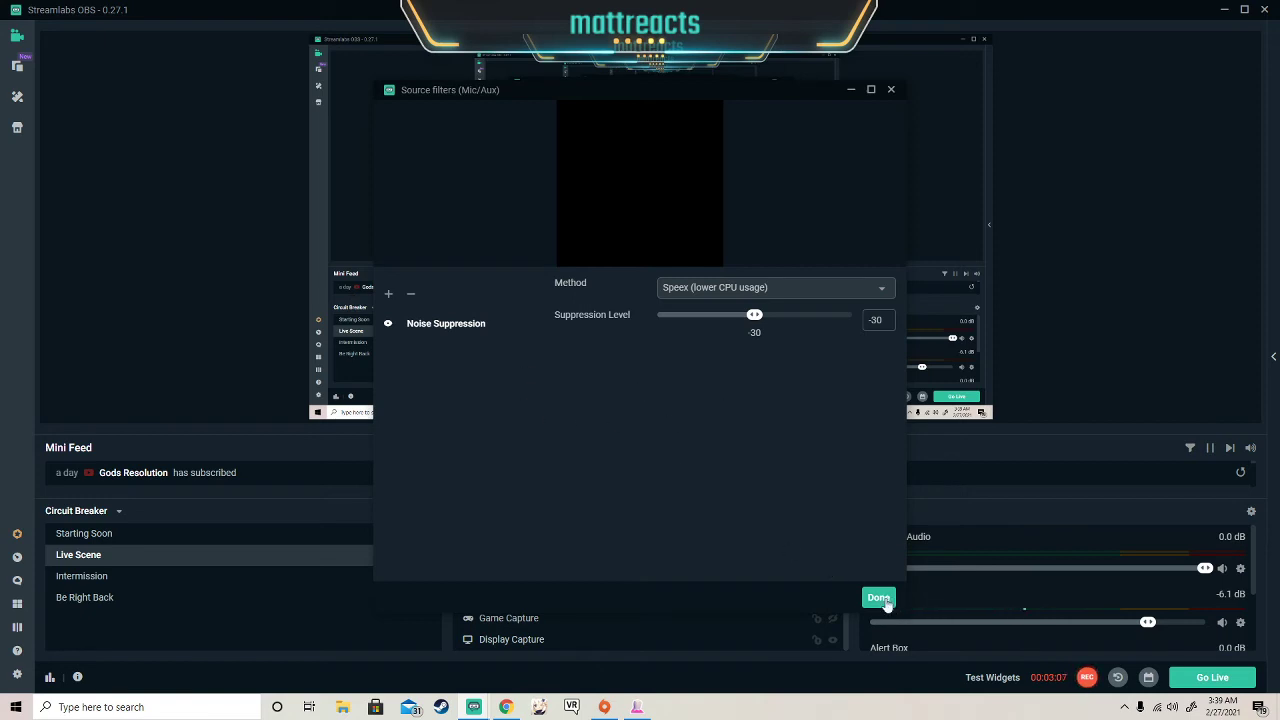
click(877, 597)
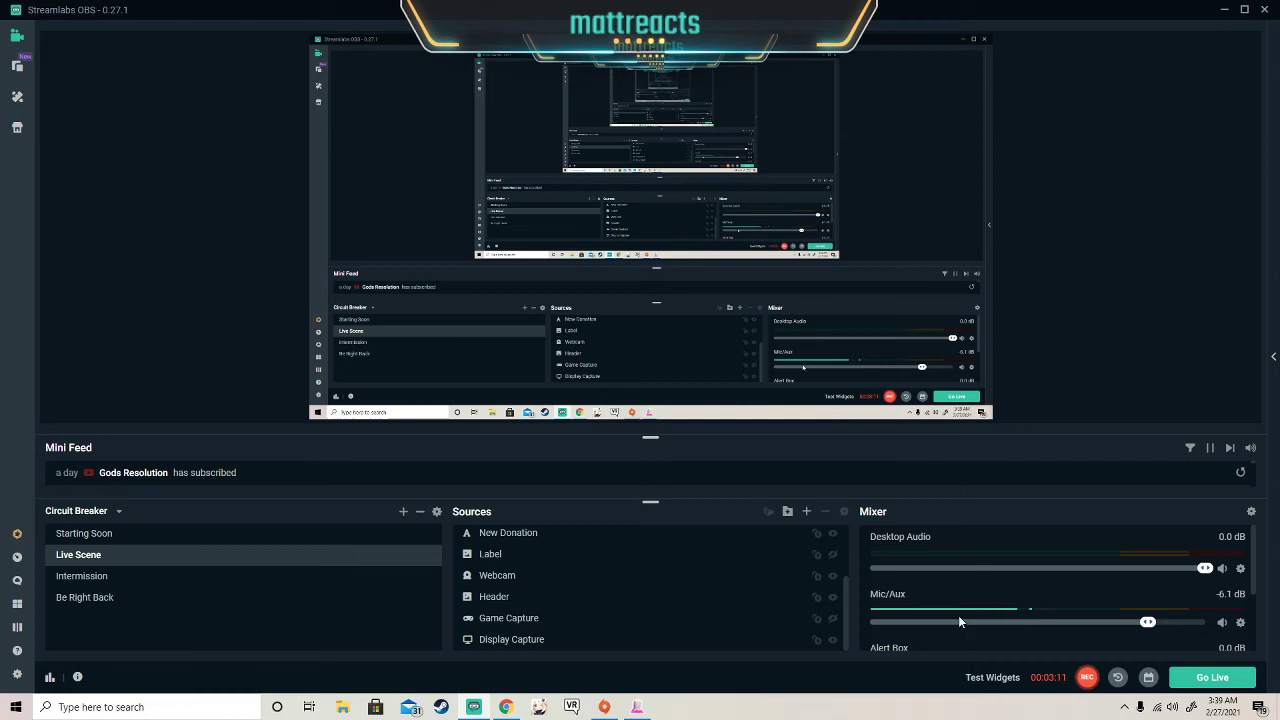
Step: Reopen the Mic/Aux filter list showing its lone Noise Suppression filter
right_click(960, 620)
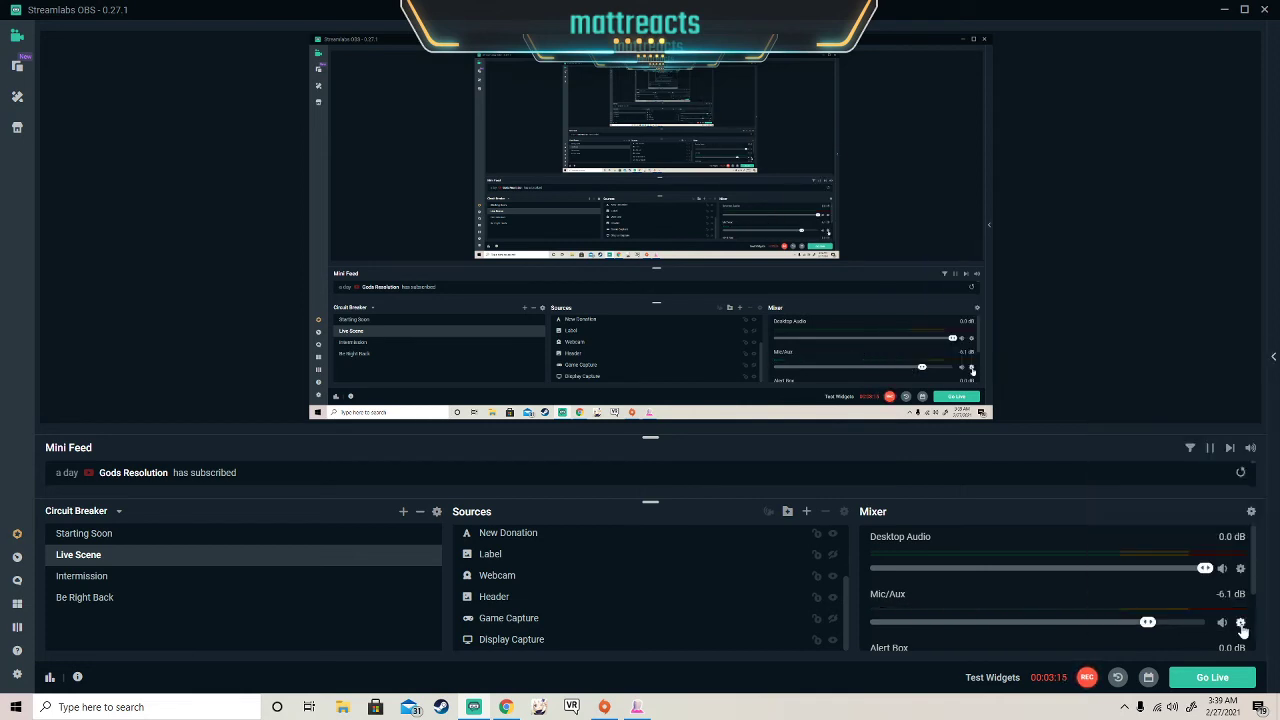
right_click(1241, 634)
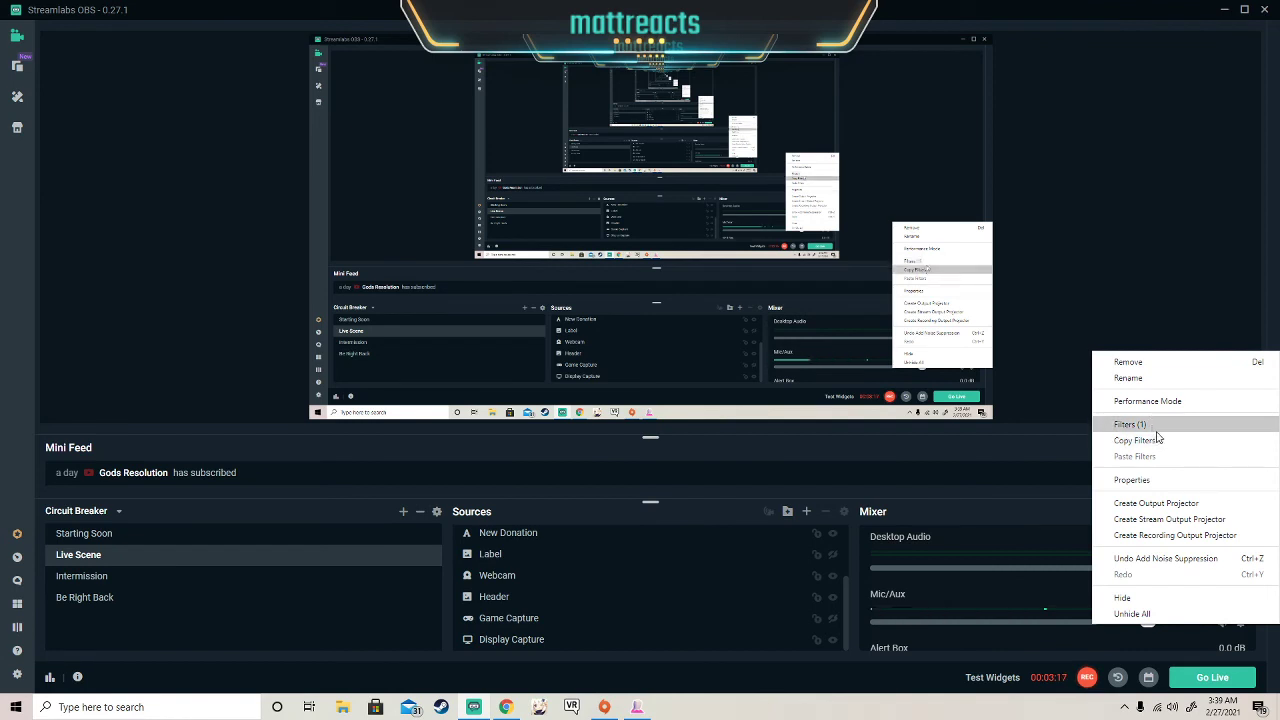
click(1128, 424)
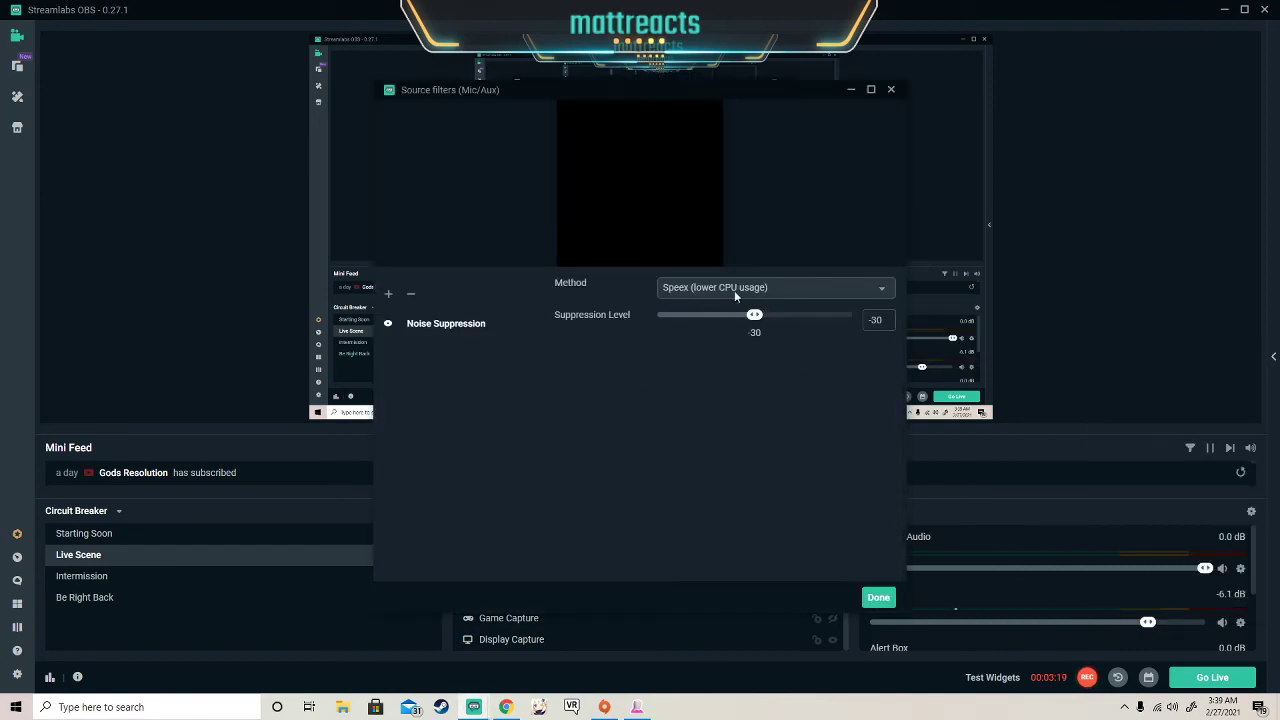
mouse_move(743, 360)
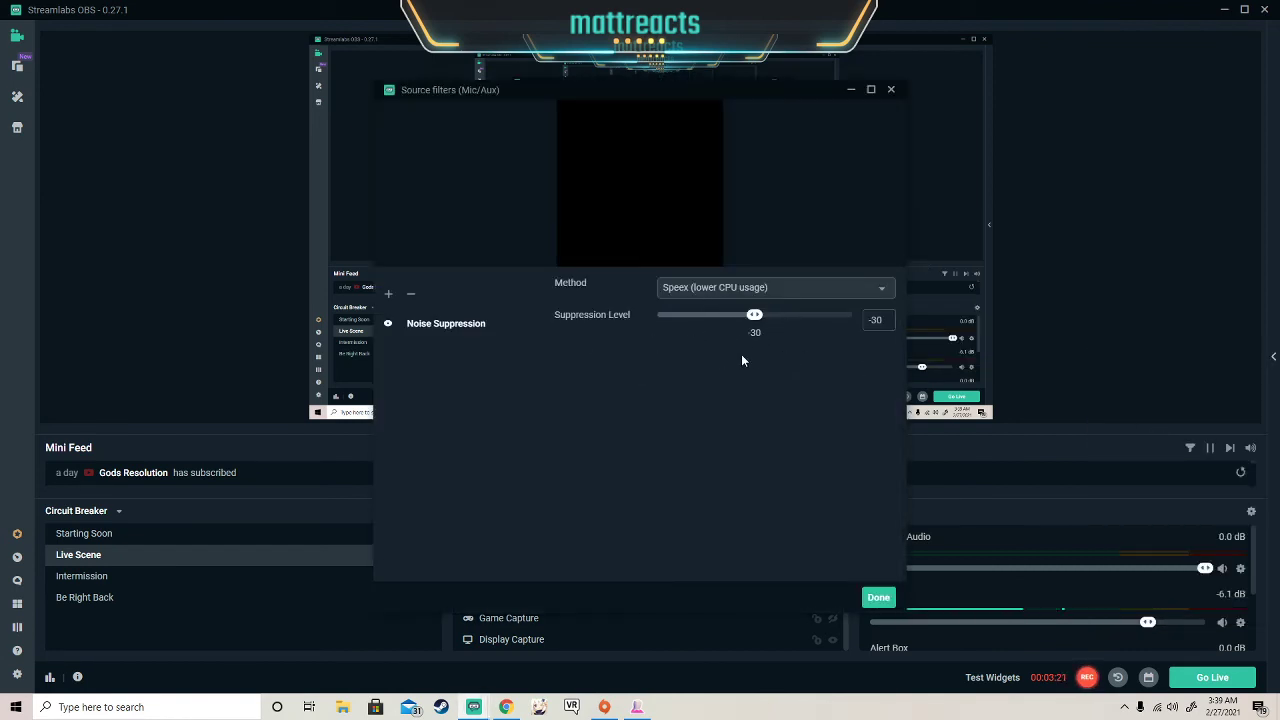
mouse_move(850, 319)
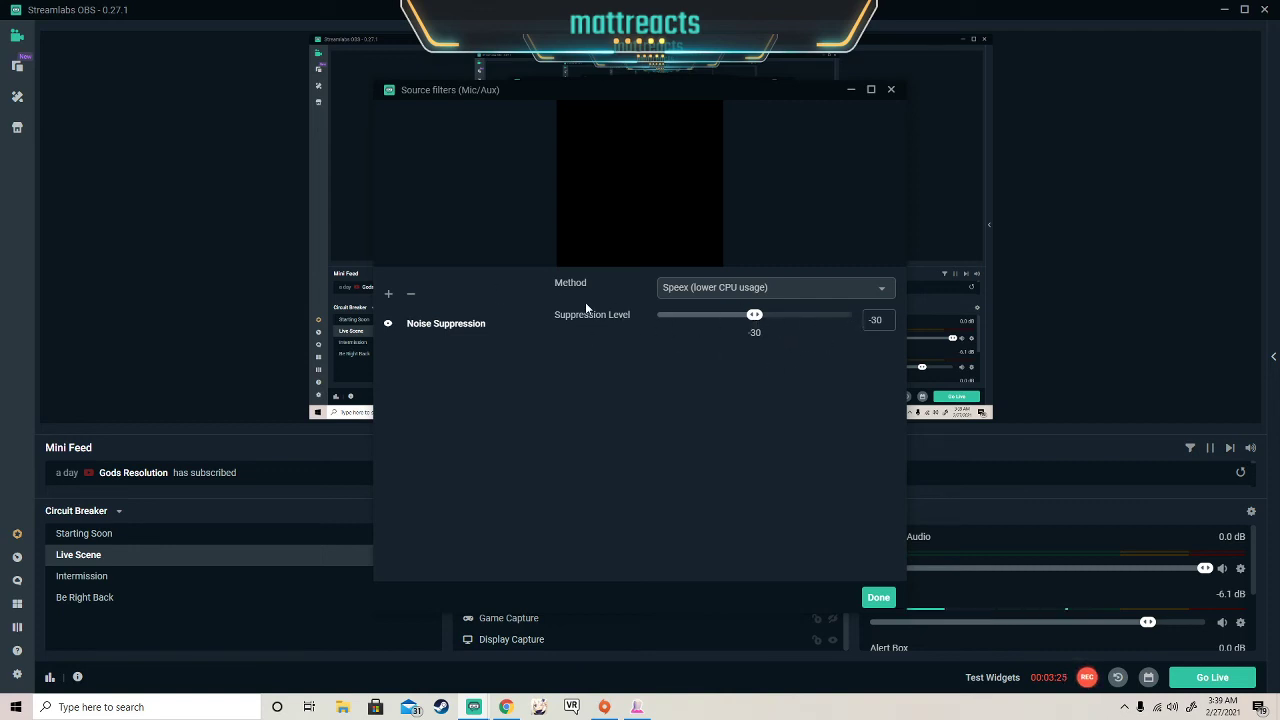
mouse_move(570, 370)
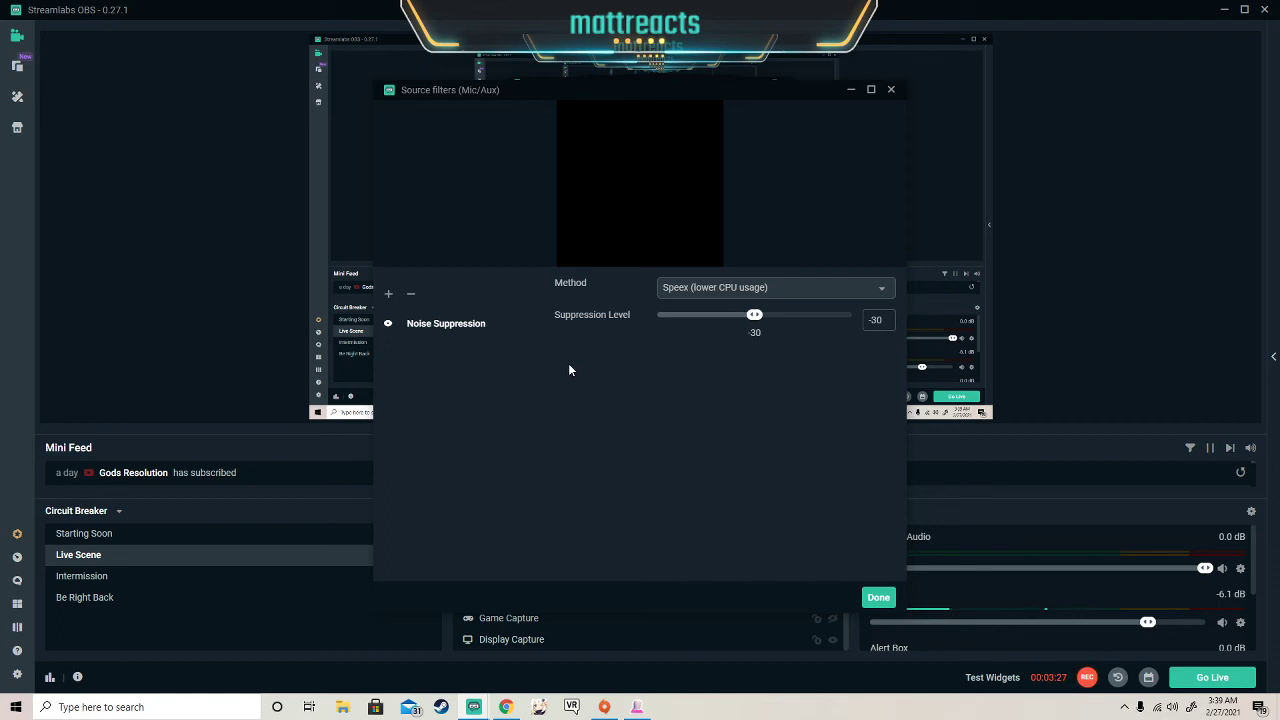
mouse_move(765, 416)
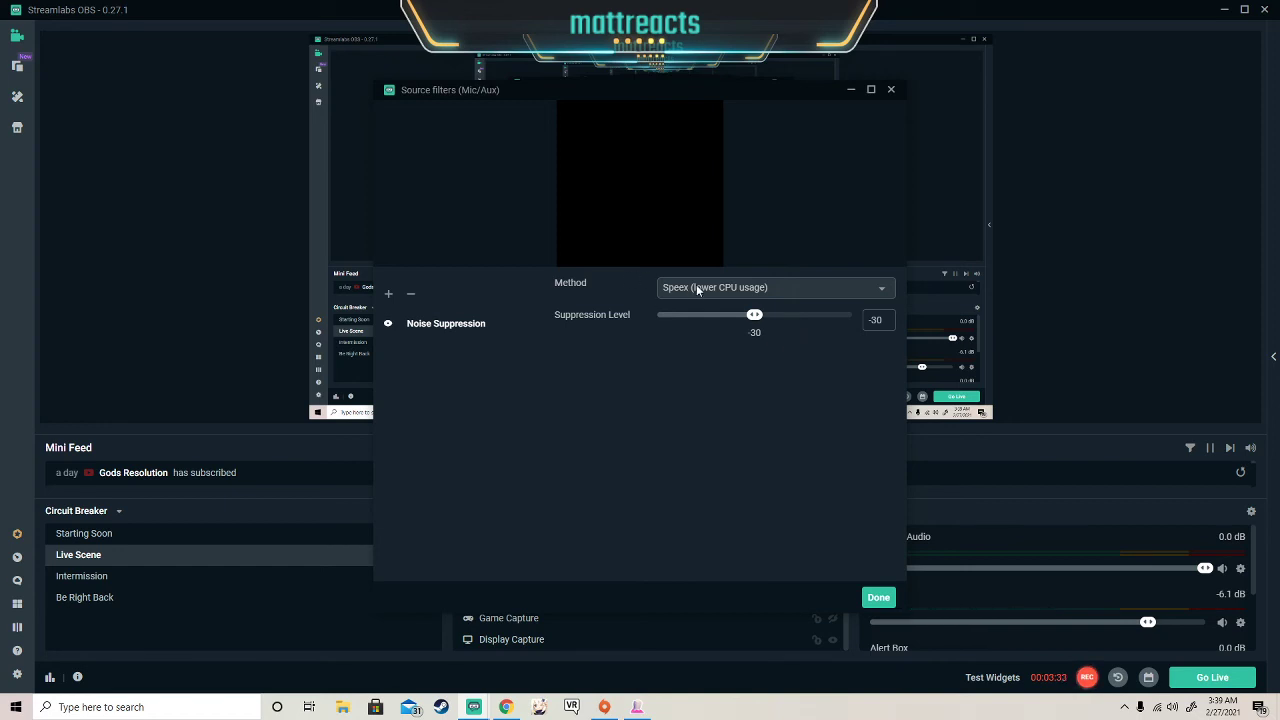
Step: Keep the suppression method on Speex (lower CPU usage) and close the filter window
click(775, 287)
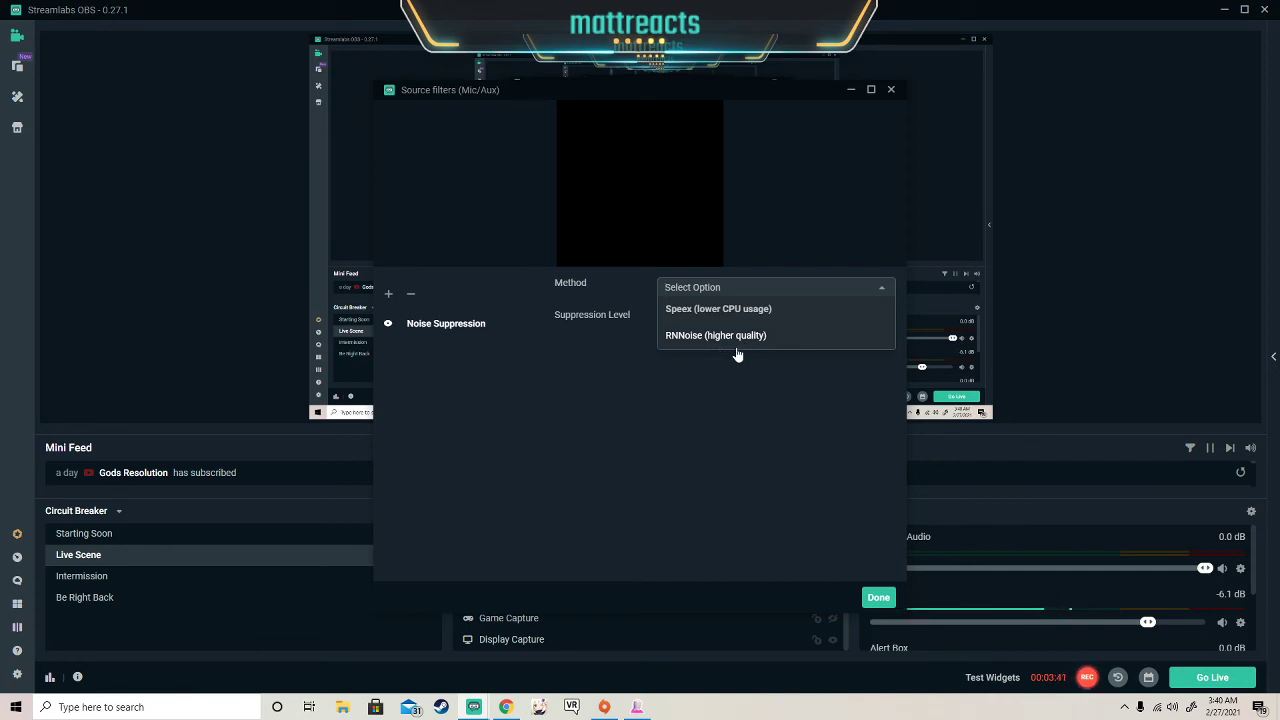
mouse_move(818, 343)
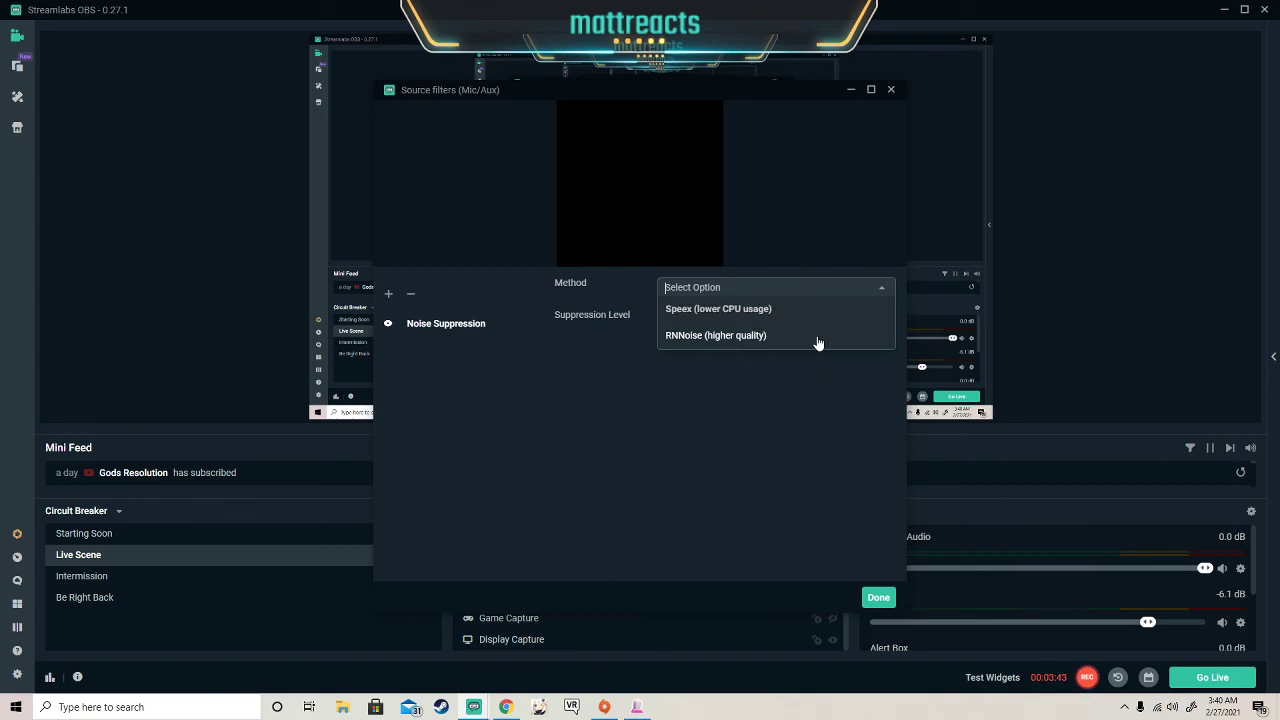
mouse_move(764, 344)
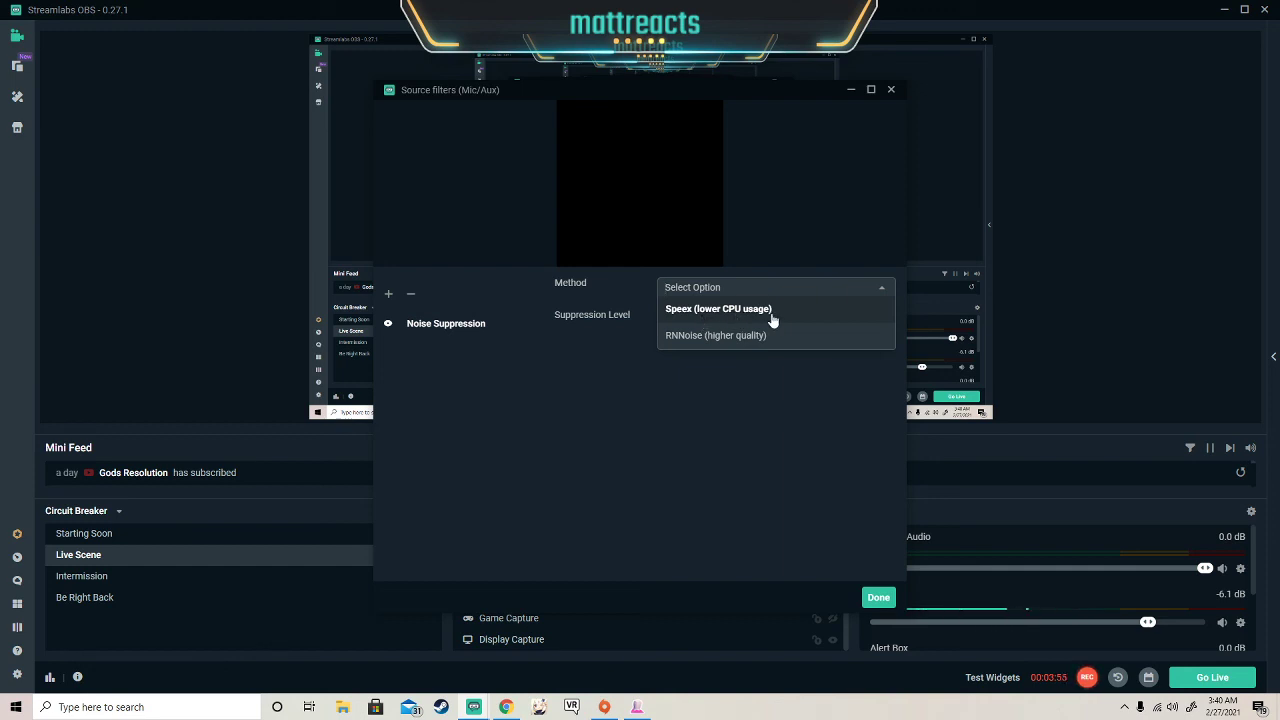
click(718, 308)
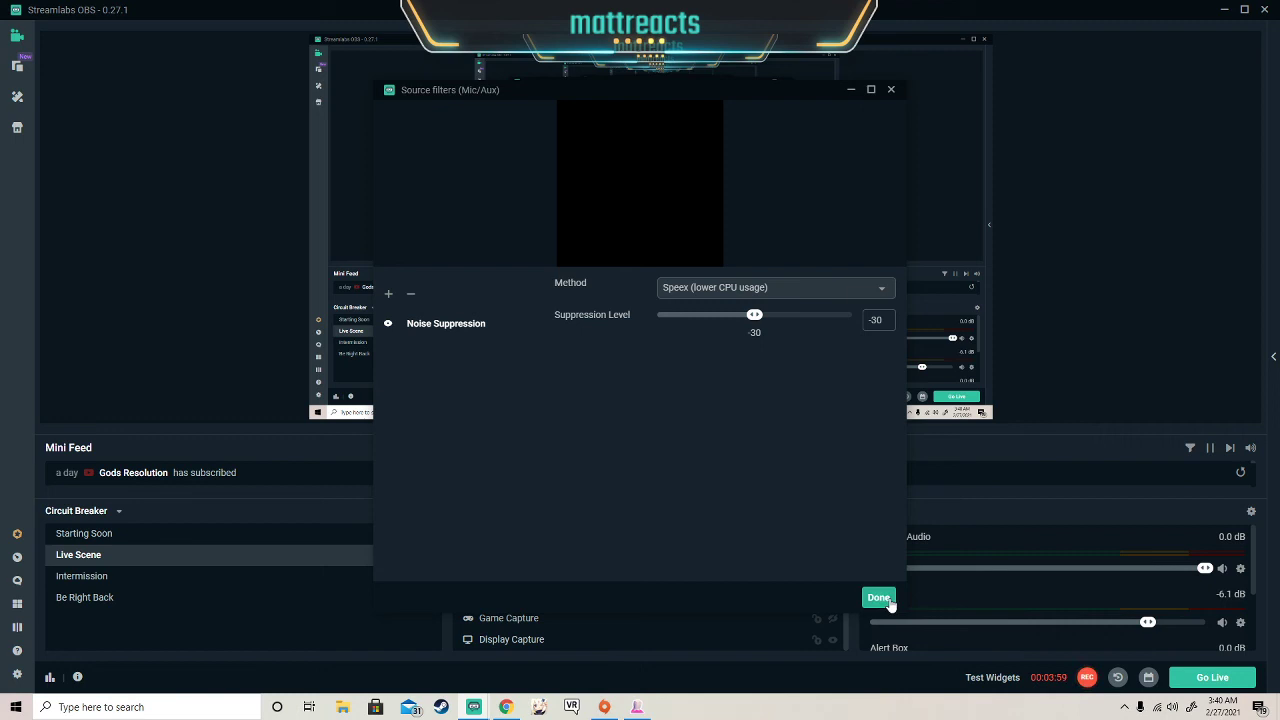
click(878, 597)
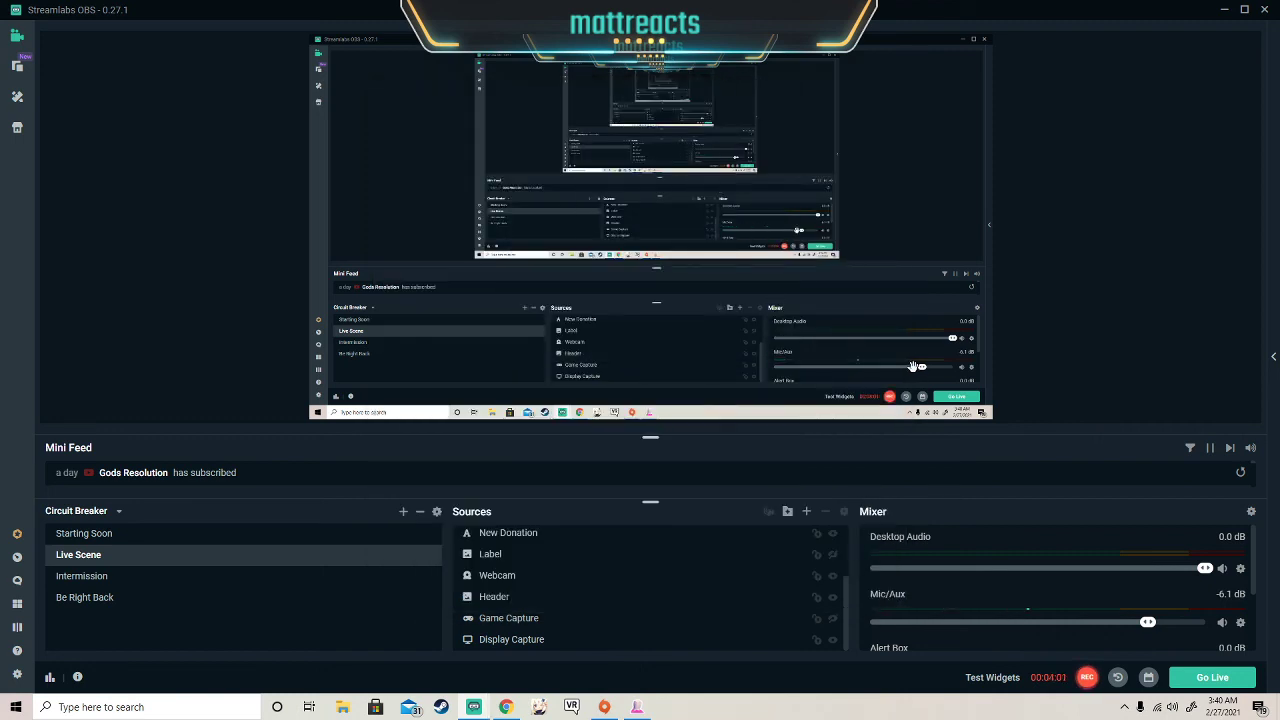